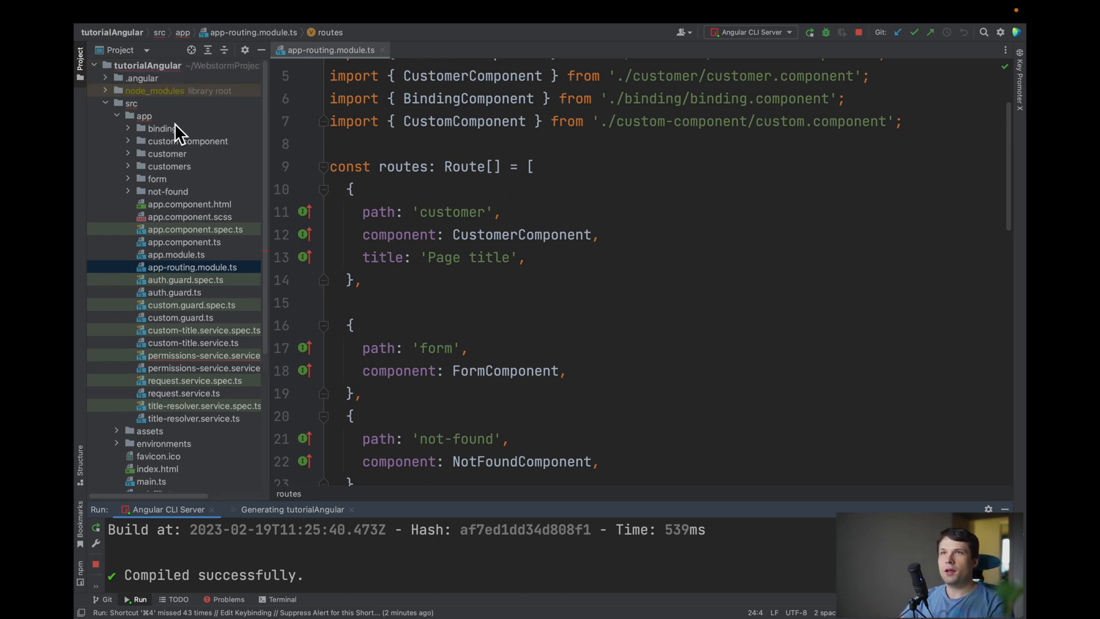
- Generate the 'user' Angular component in the src/app folder
{"action": "right_click", "coordinate": [144, 115]}
{"action": "type", "text": "c"}
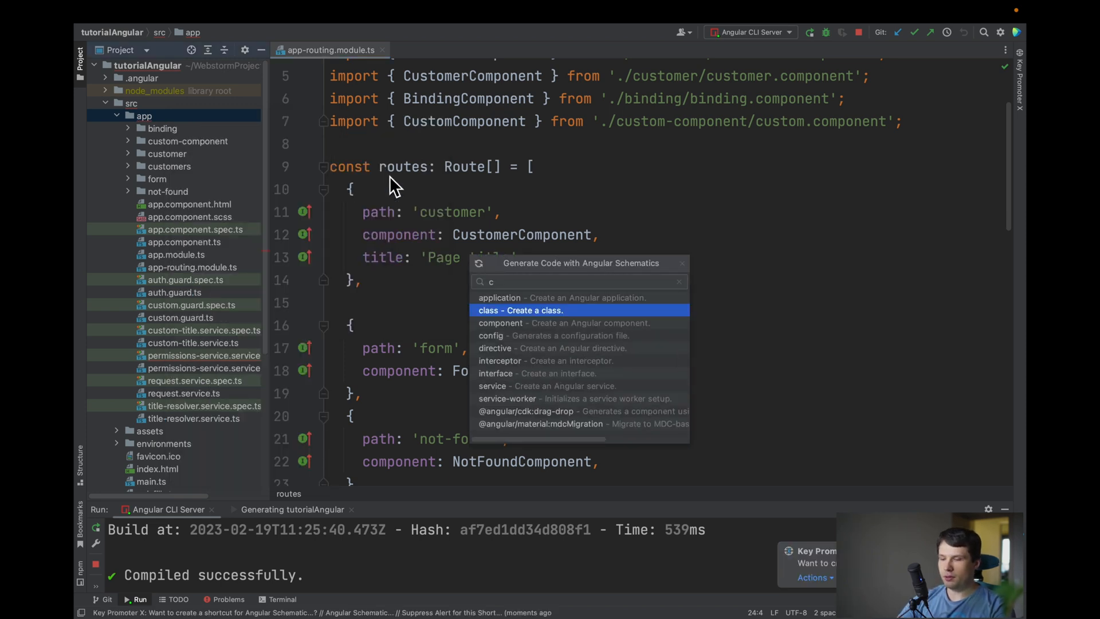
{"action": "left_click", "coordinate": [501, 323]}
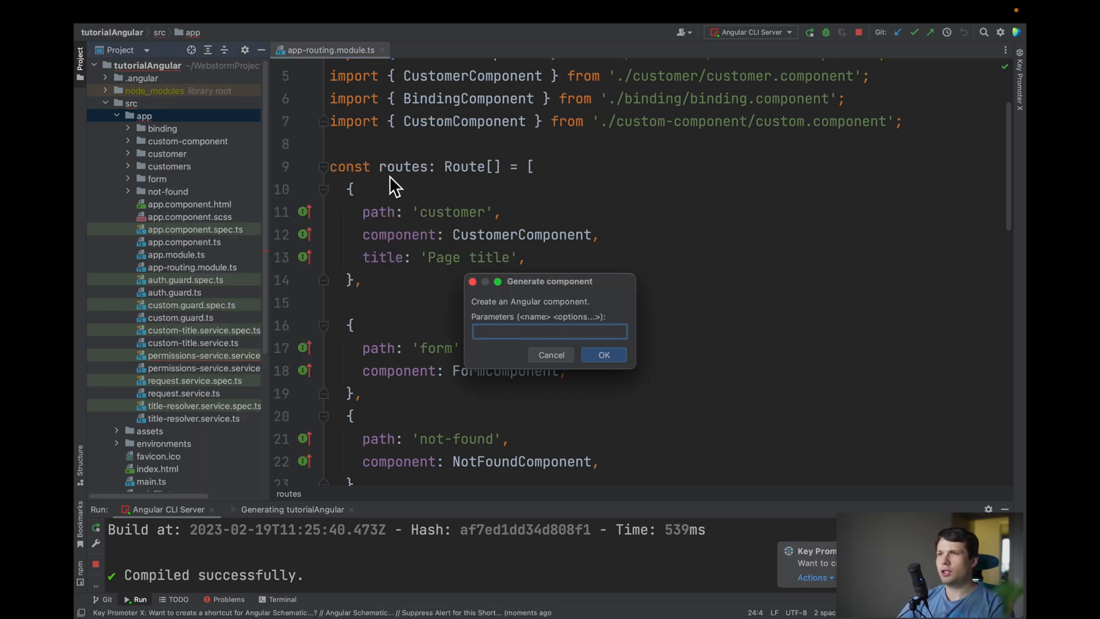
{"action": "type", "text": "user"}
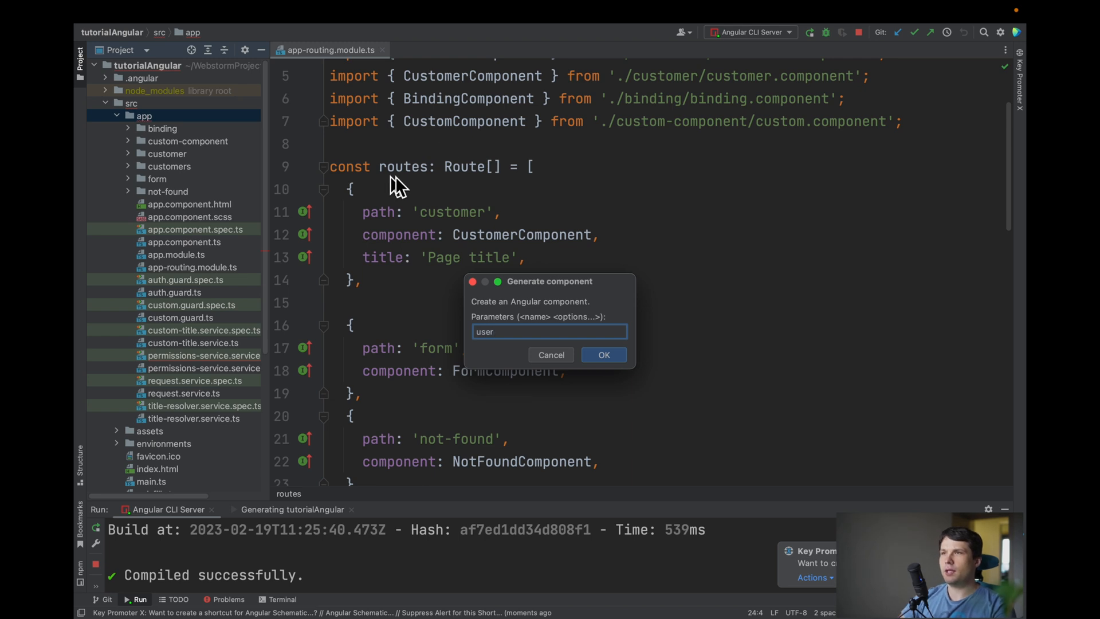
{"action": "left_click", "coordinate": [602, 354]}
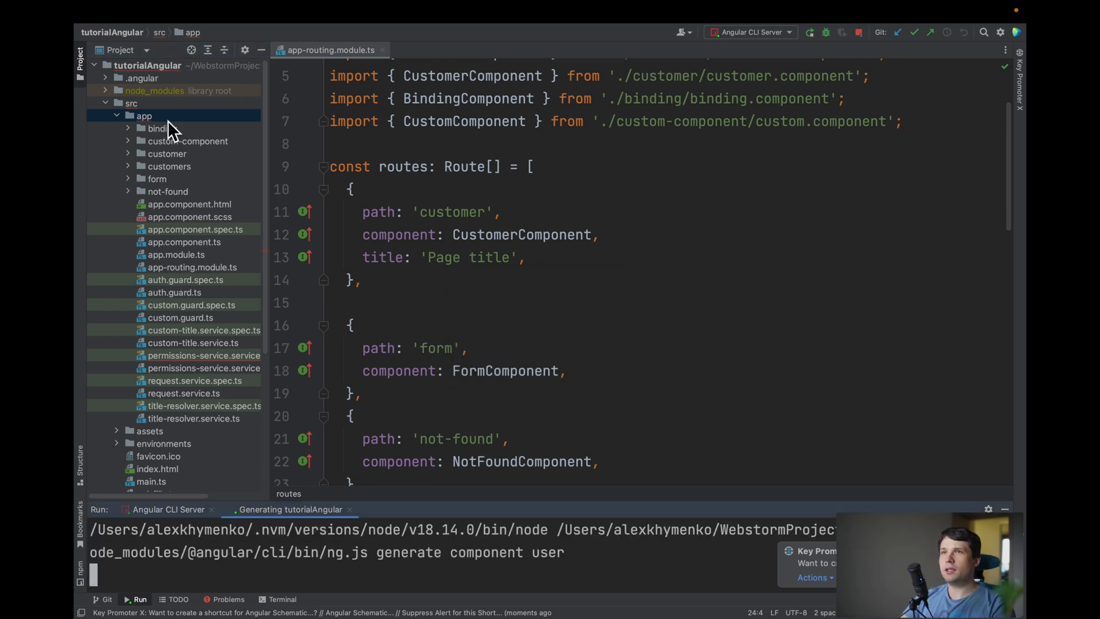
- Generate the 'admin' component, then review it and the app module
{"action": "right_click", "coordinate": [144, 115]}
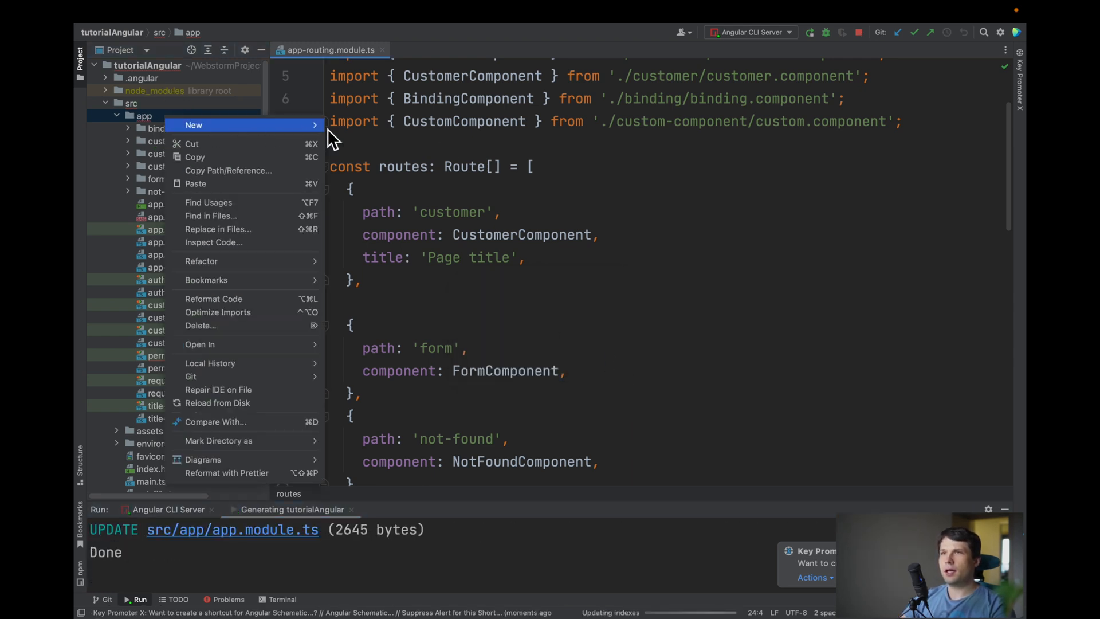
{"action": "left_click", "coordinate": [194, 125]}
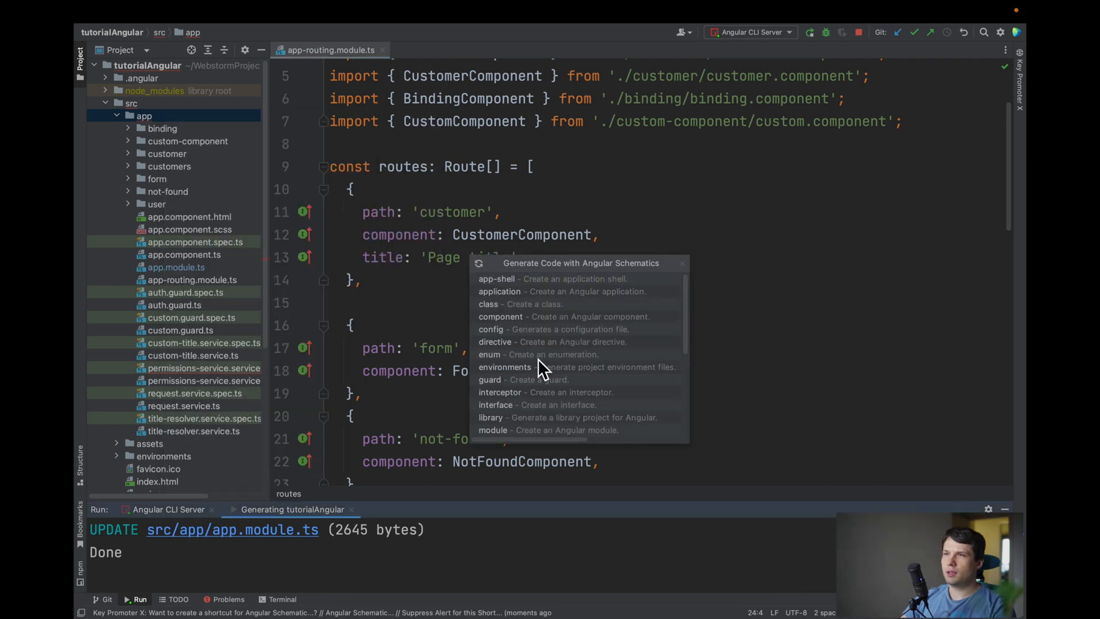
{"action": "type", "text": "com"}
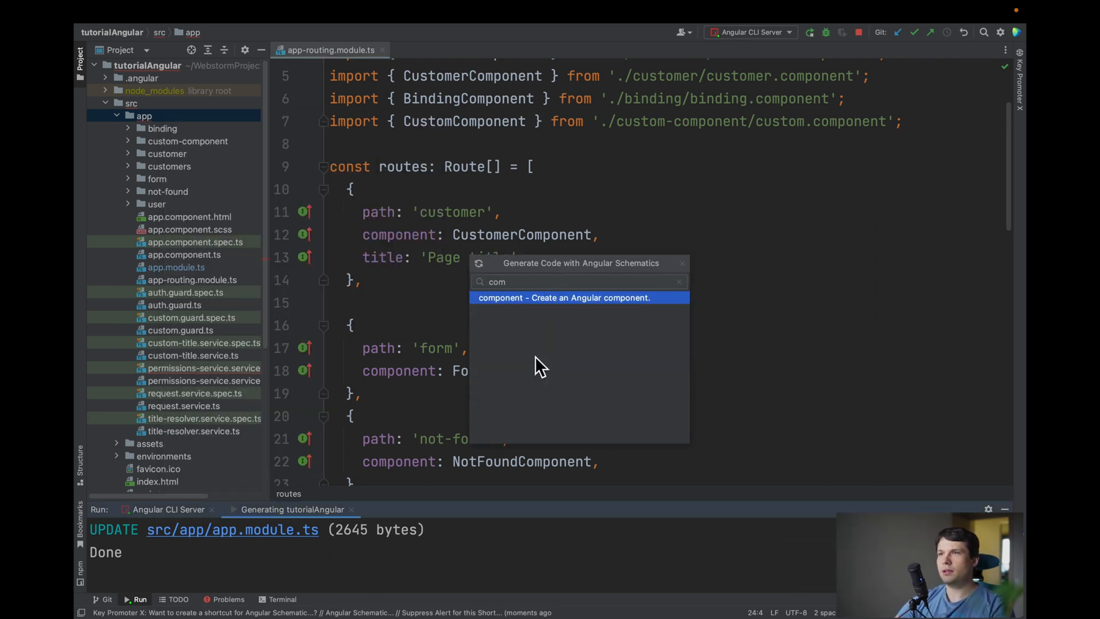
{"action": "left_click", "coordinate": [564, 297]}
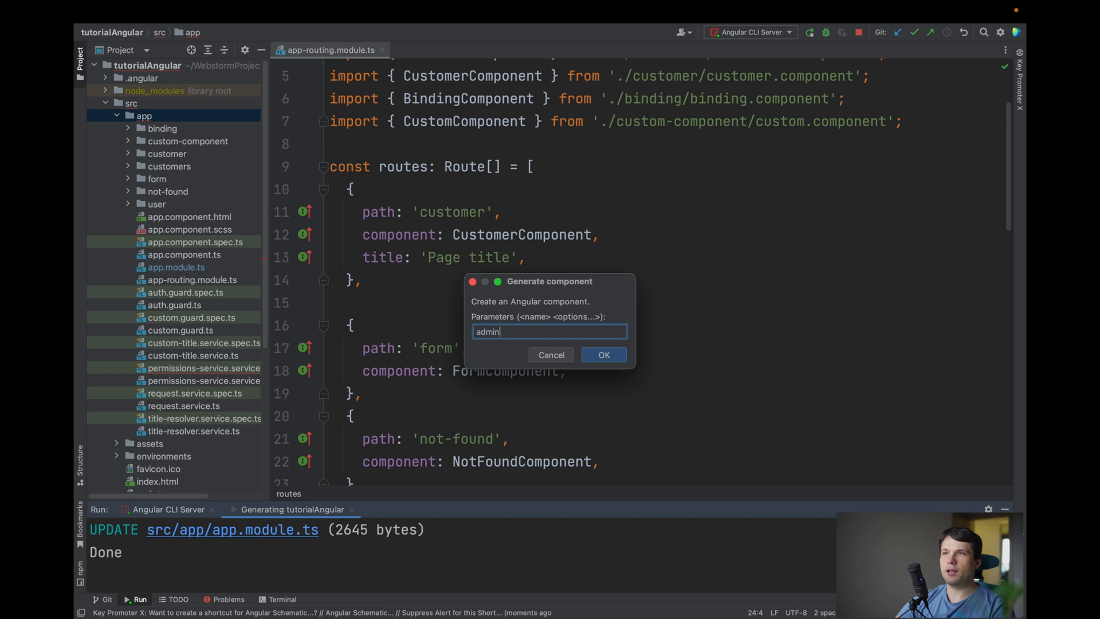
{"action": "left_click", "coordinate": [603, 355]}
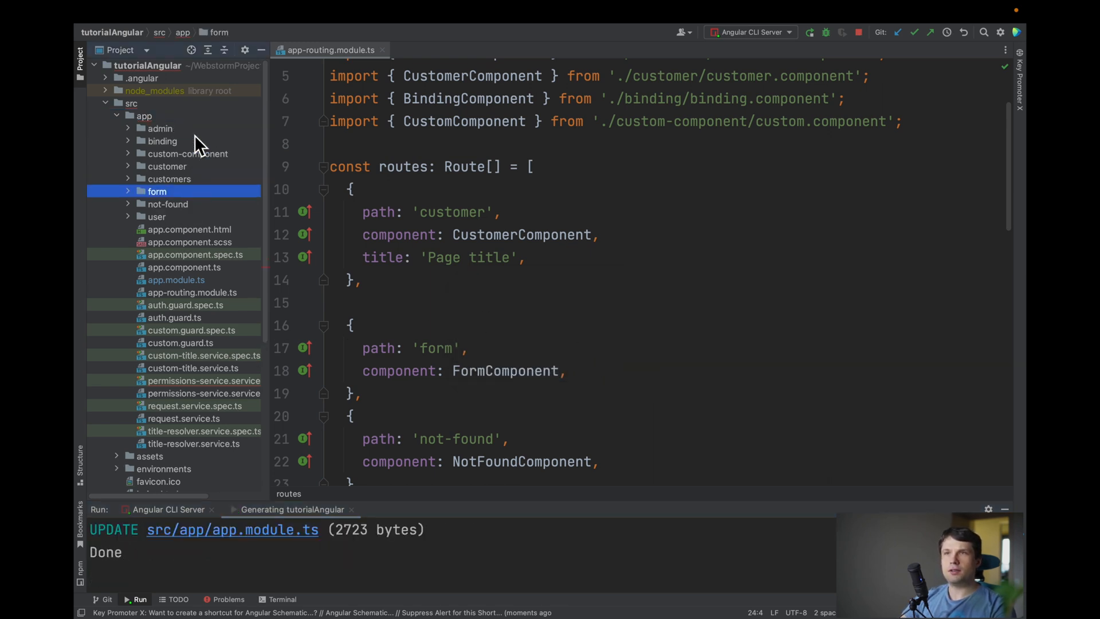
{"action": "left_click", "coordinate": [160, 129]}
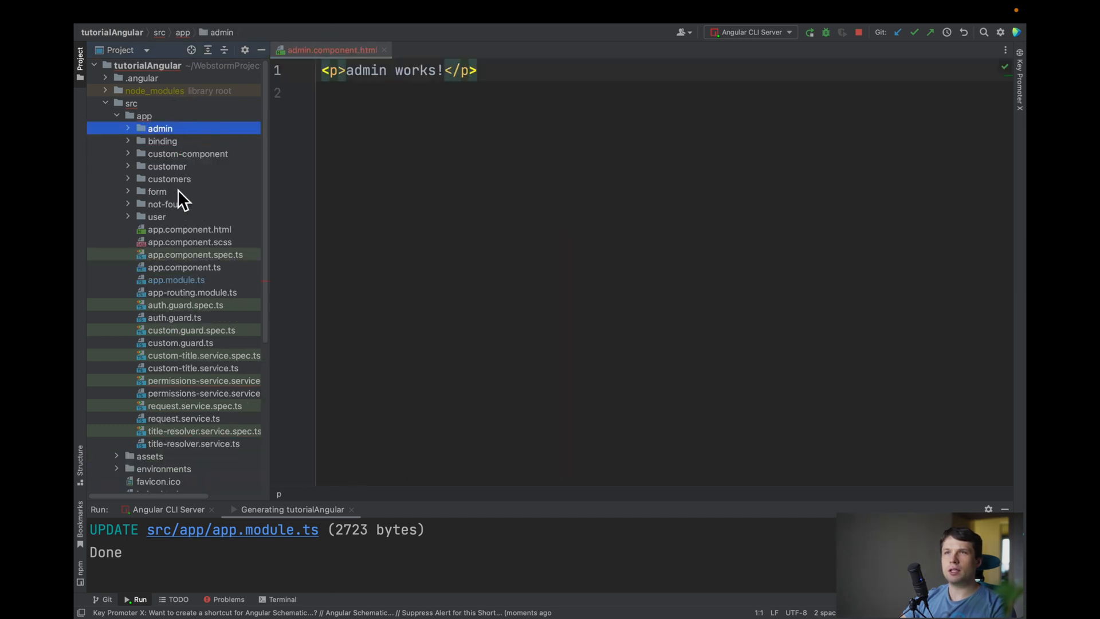
{"action": "left_click", "coordinate": [156, 216]}
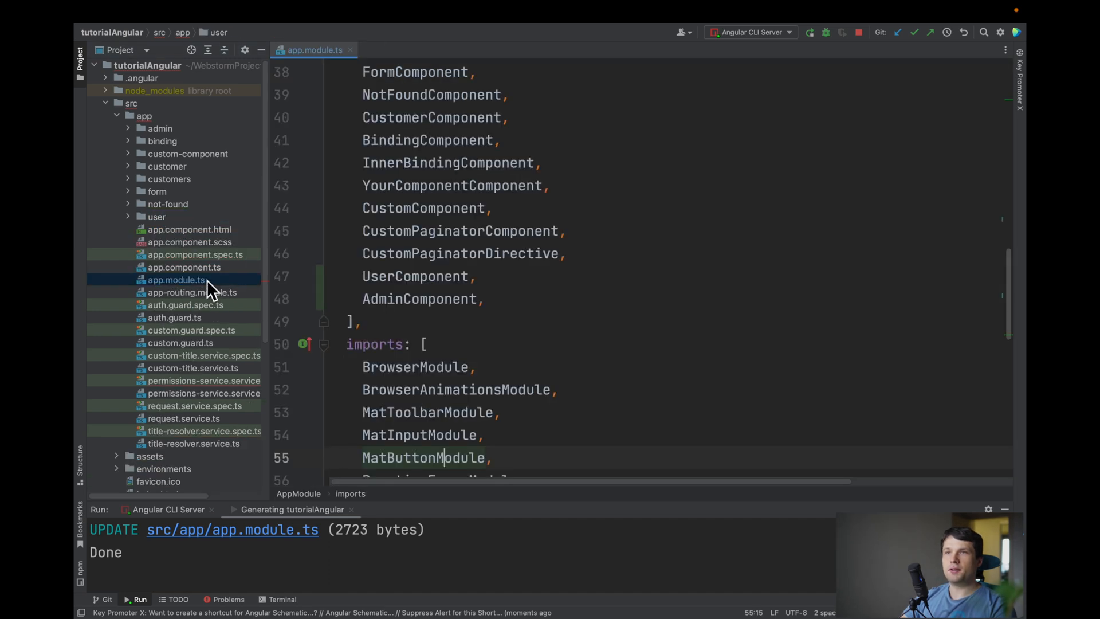
- In app-routing.module.ts, set the copied routes to path 'dashboard' with UserComponent and AdminComponent
{"action": "left_click", "coordinate": [192, 292]}
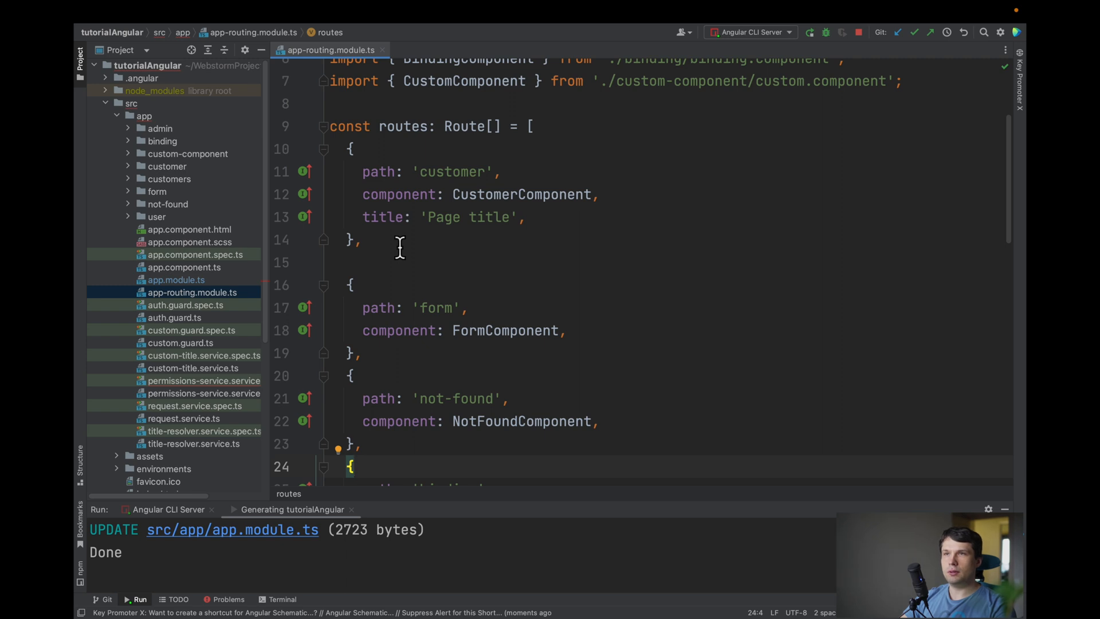
{"action": "left_click", "coordinate": [365, 240]}
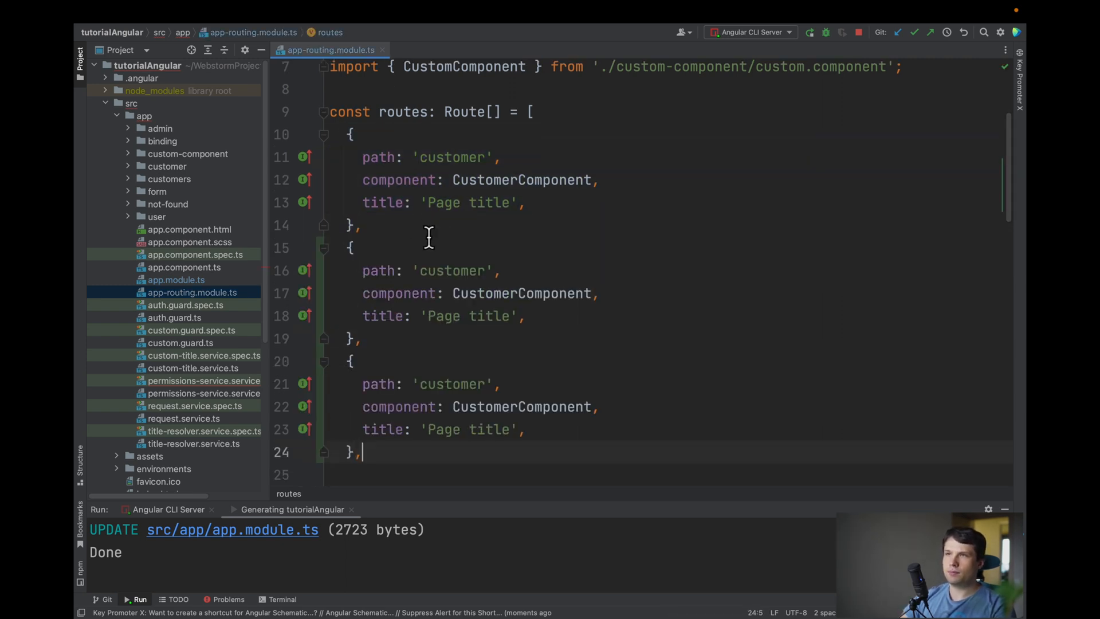
{"action": "double_click", "coordinate": [453, 270]}
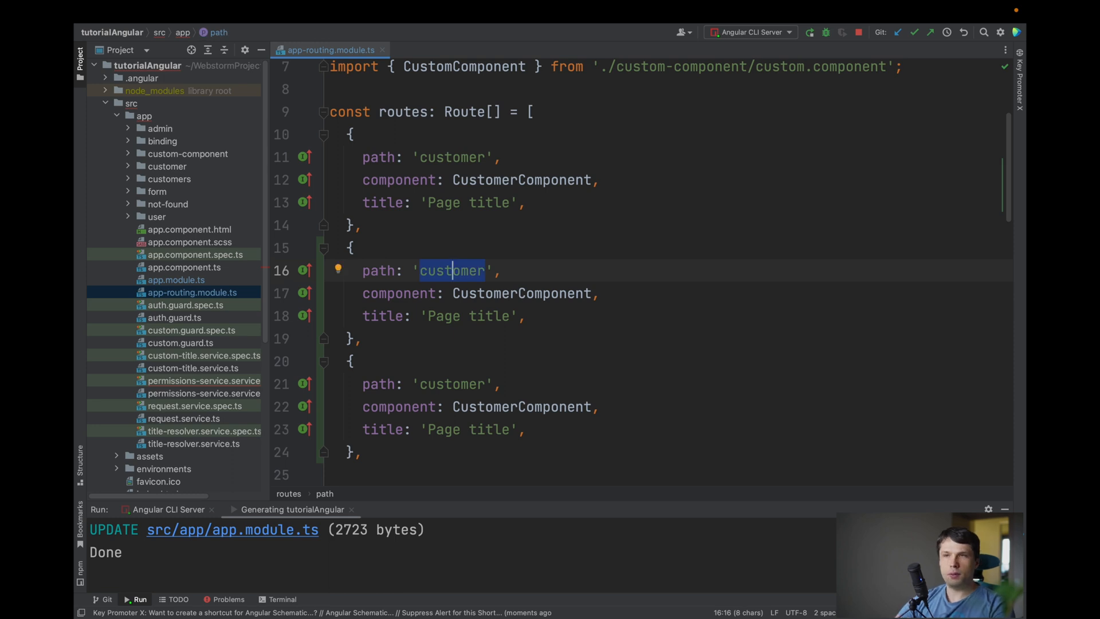
{"action": "type", "text": "dashboard"}
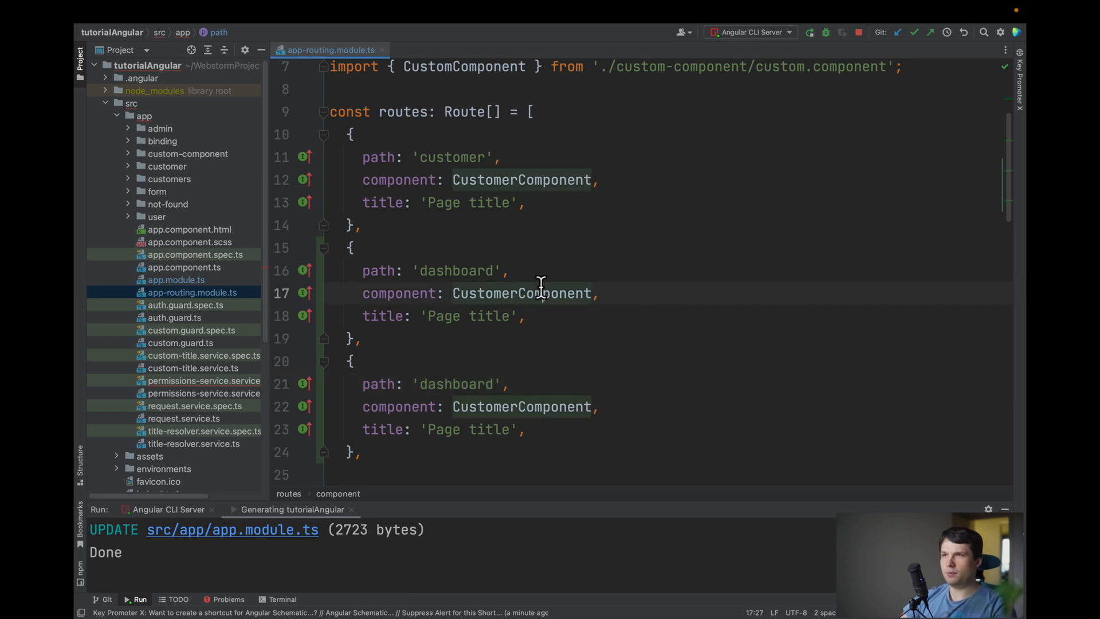
{"action": "double_click", "coordinate": [522, 293]}
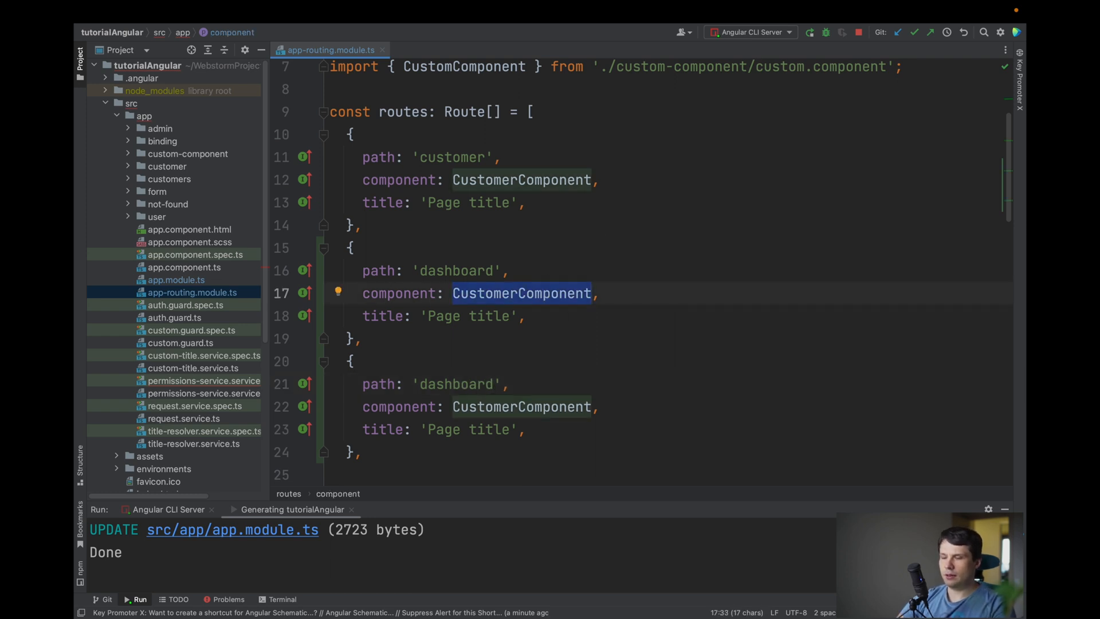
{"action": "type", "text": "U"}
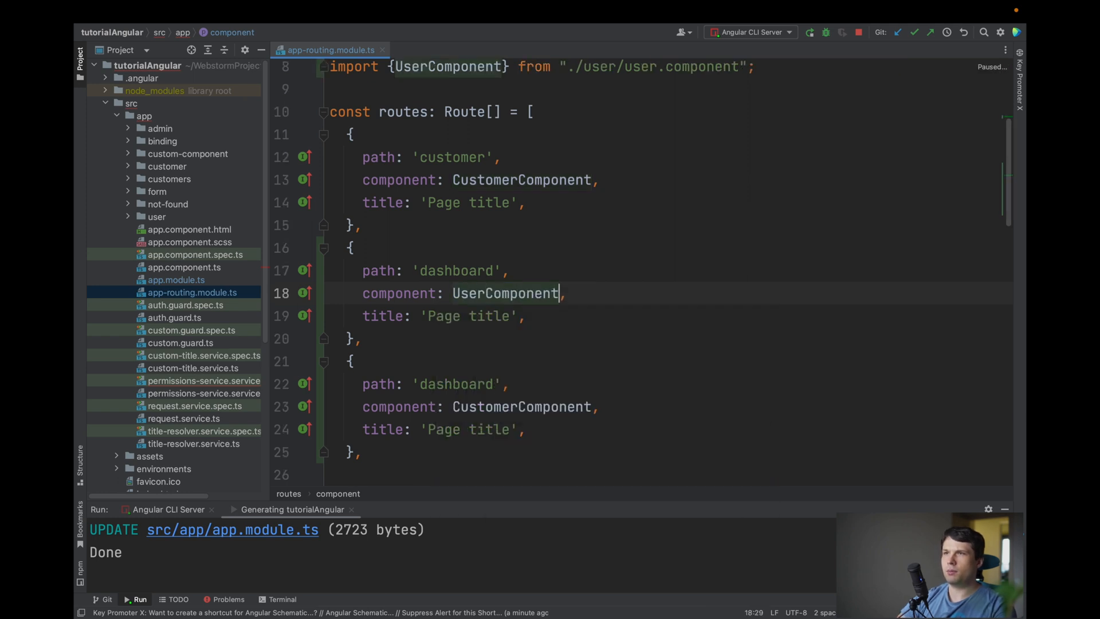
{"action": "double_click", "coordinate": [521, 406]}
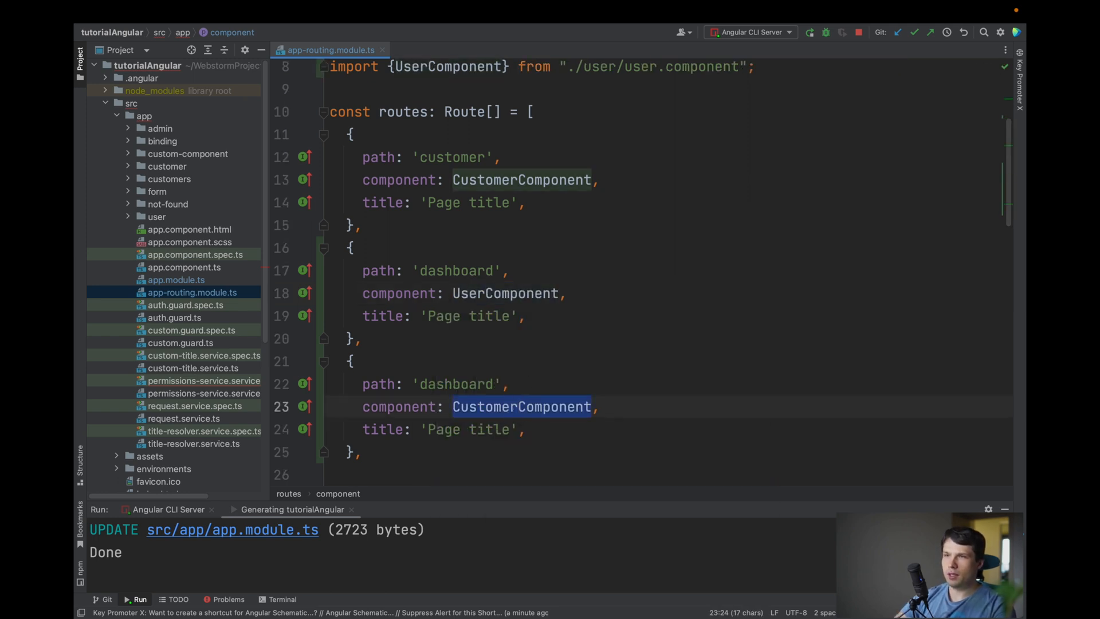
{"action": "type", "text": "Admin"}
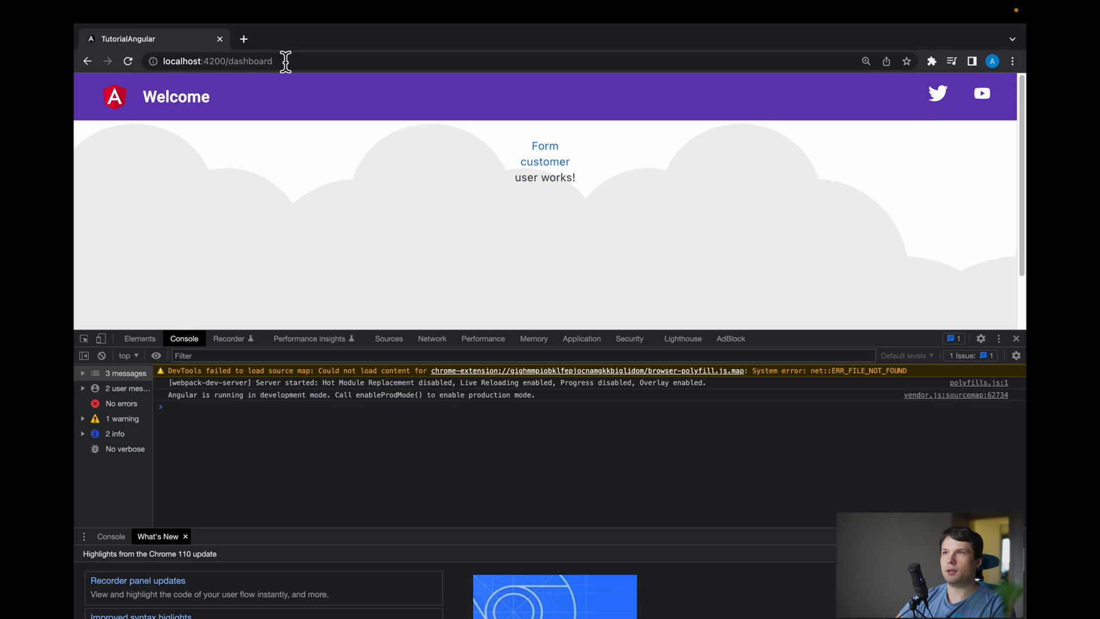
{"action": "mouse_move", "coordinate": [255, 125]}
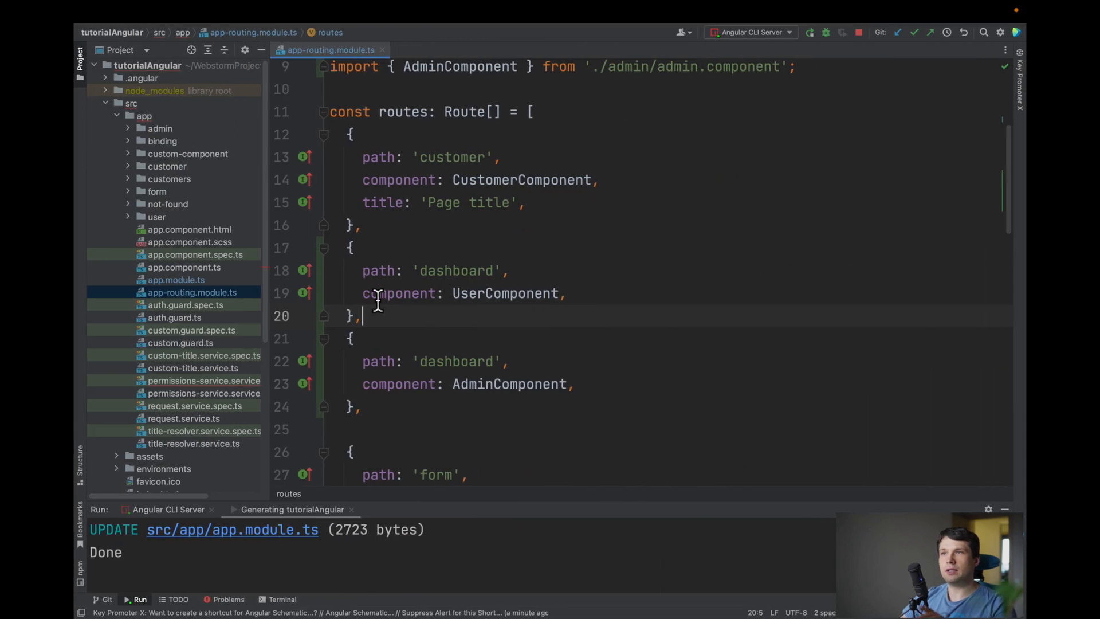
{"action": "mouse_move", "coordinate": [451, 271]}
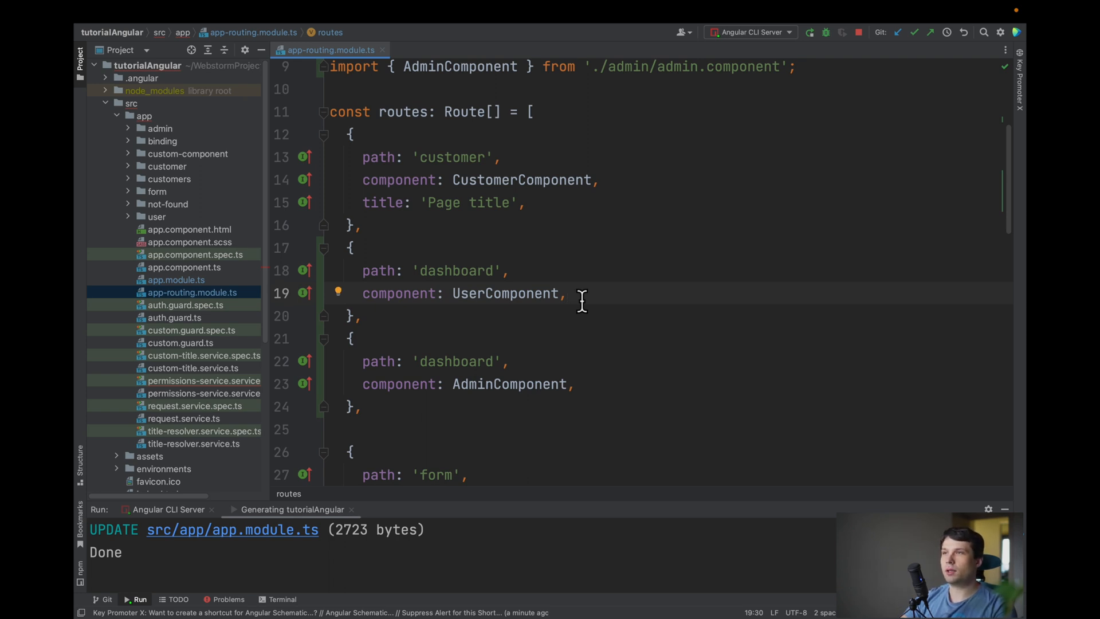
- Type 'canMatch:' on a new line in the first dashboard route
{"action": "type", "text": "acnm"}
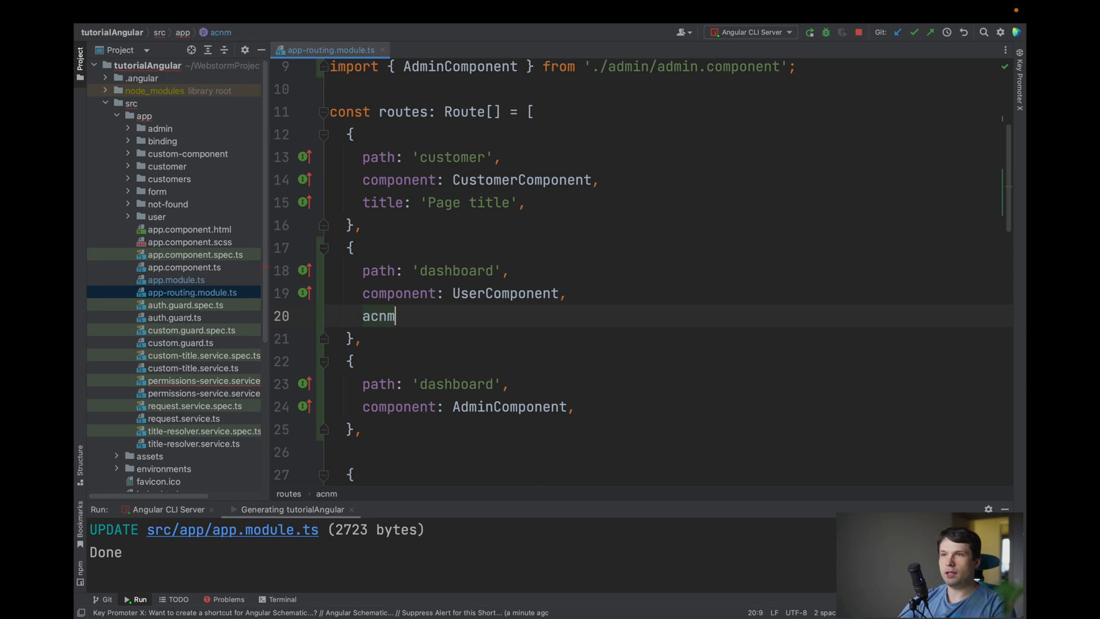
{"action": "key", "text": "Backspace"}
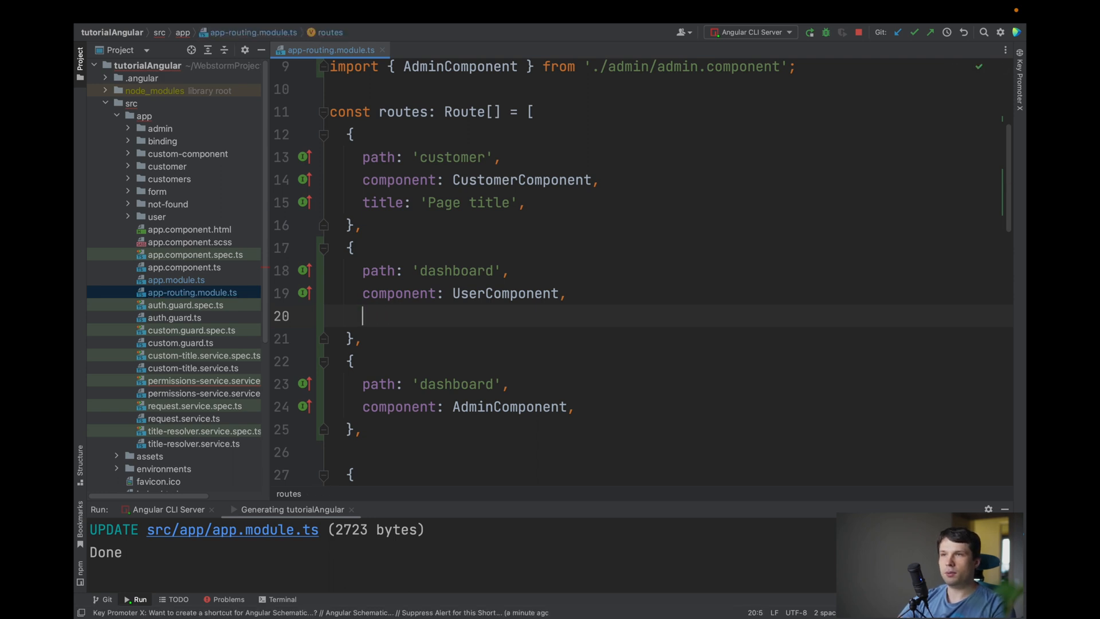
{"action": "type", "text": "canMatch"}
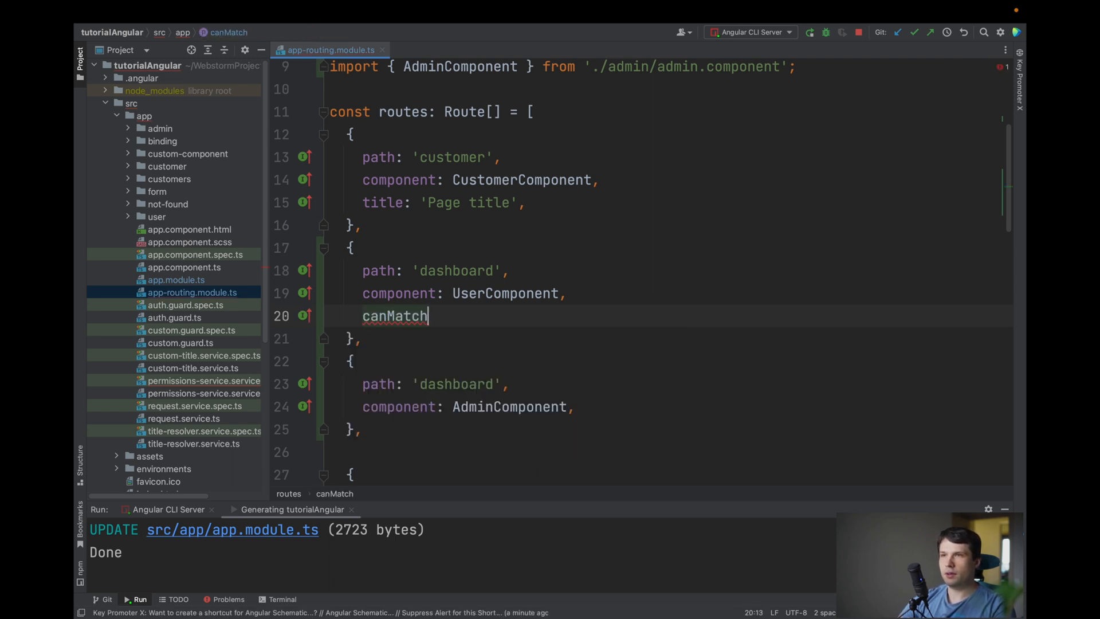
{"action": "type", "text": ":"}
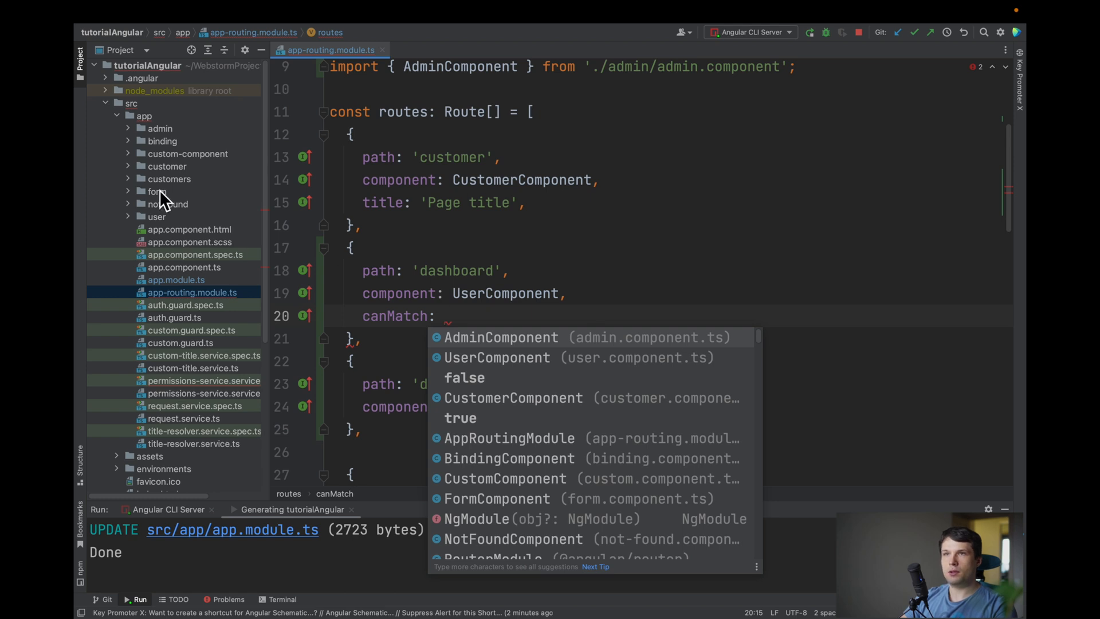
- Generate a PermissionsGuard in the guards folder and open permissions.guard.ts
{"action": "right_click", "coordinate": [143, 116]}
{"action": "type", "text": "guard"}
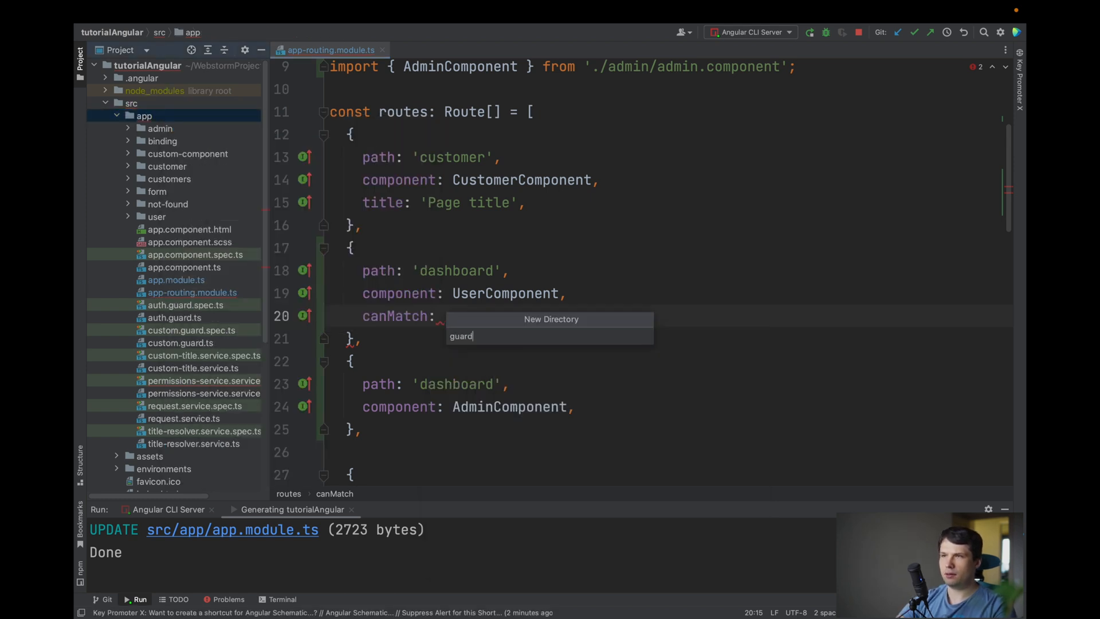
{"action": "right_click", "coordinate": [161, 204]}
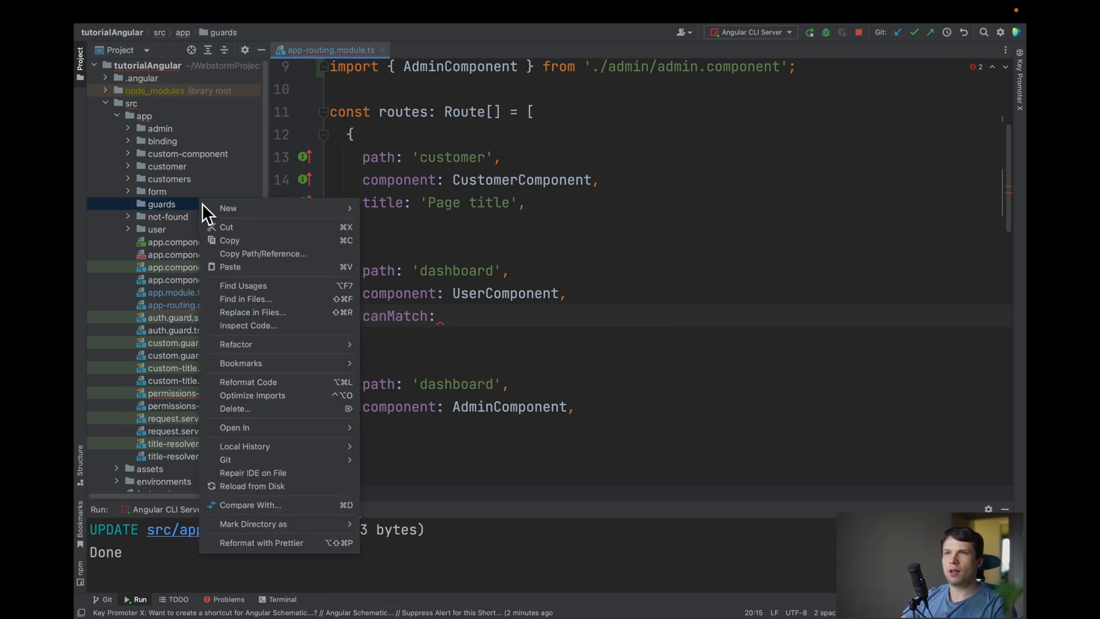
{"action": "left_click", "coordinate": [227, 207]}
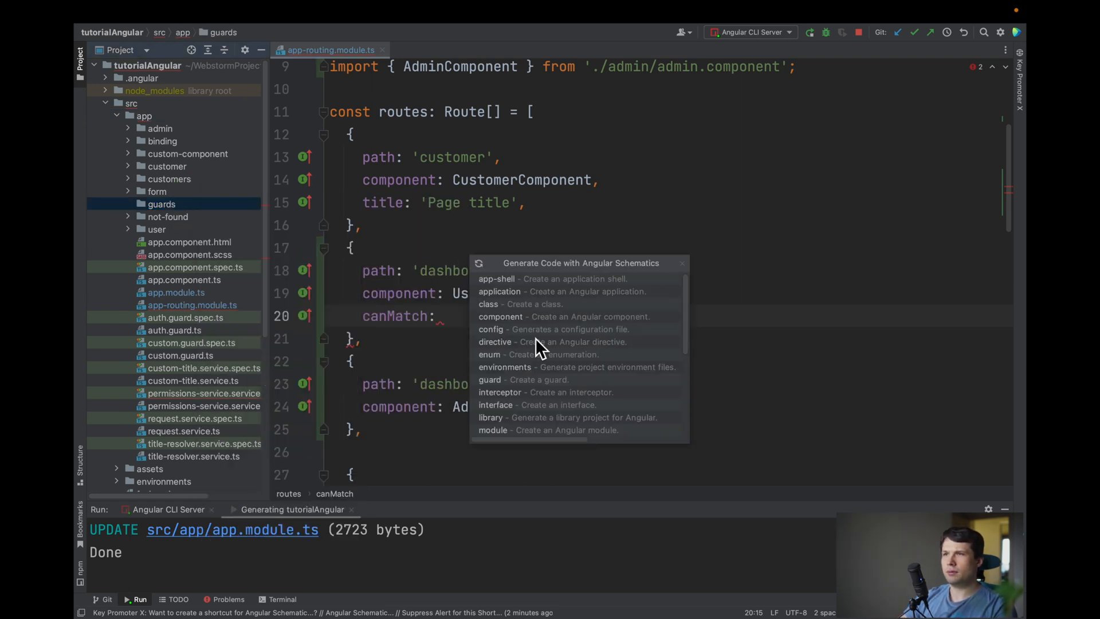
{"action": "type", "text": "g"}
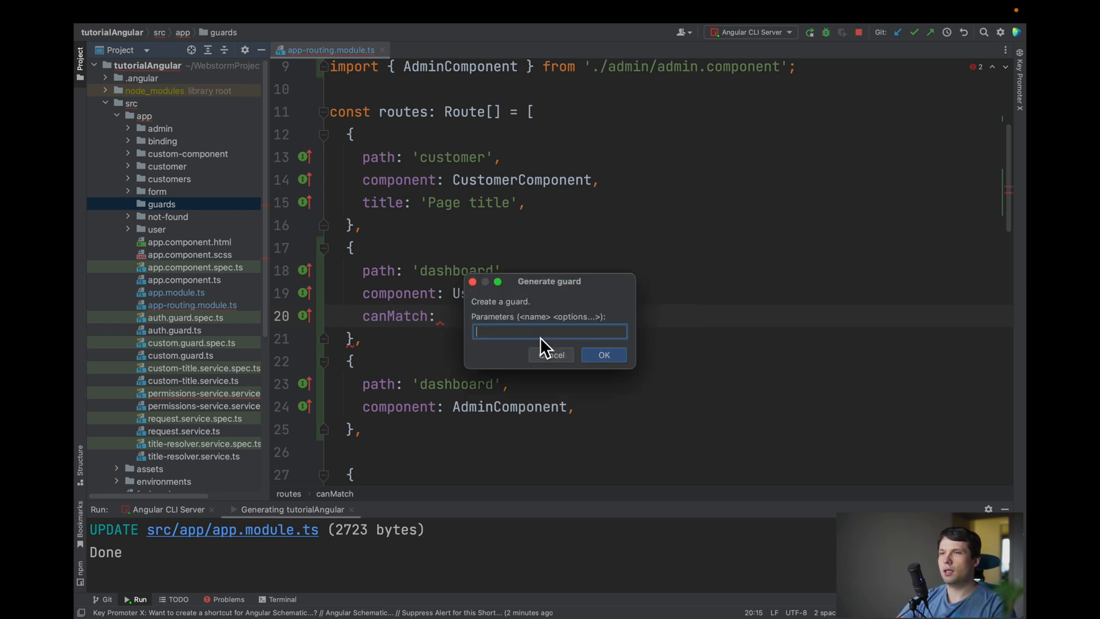
{"action": "type", "text": "Permiss"}
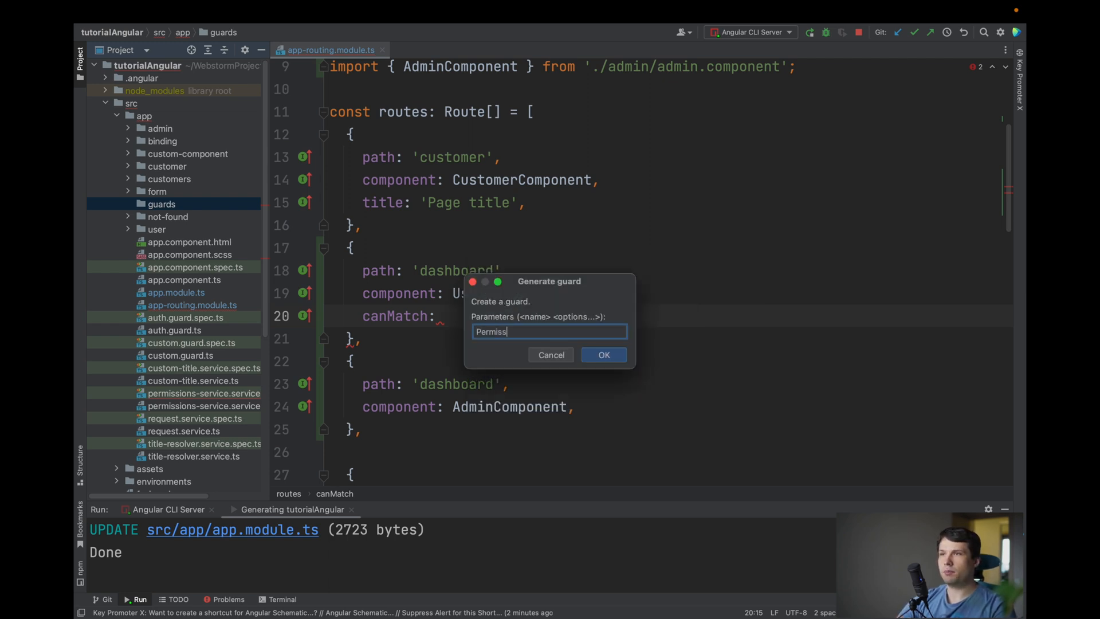
{"action": "left_click", "coordinate": [602, 354]}
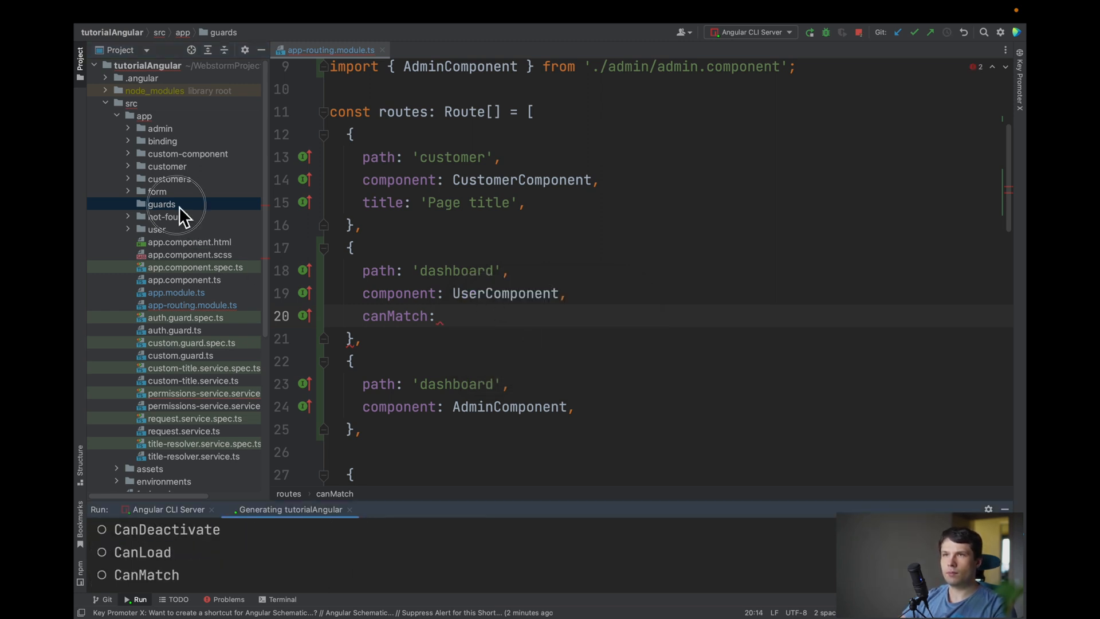
{"action": "mouse_move", "coordinate": [462, 509]}
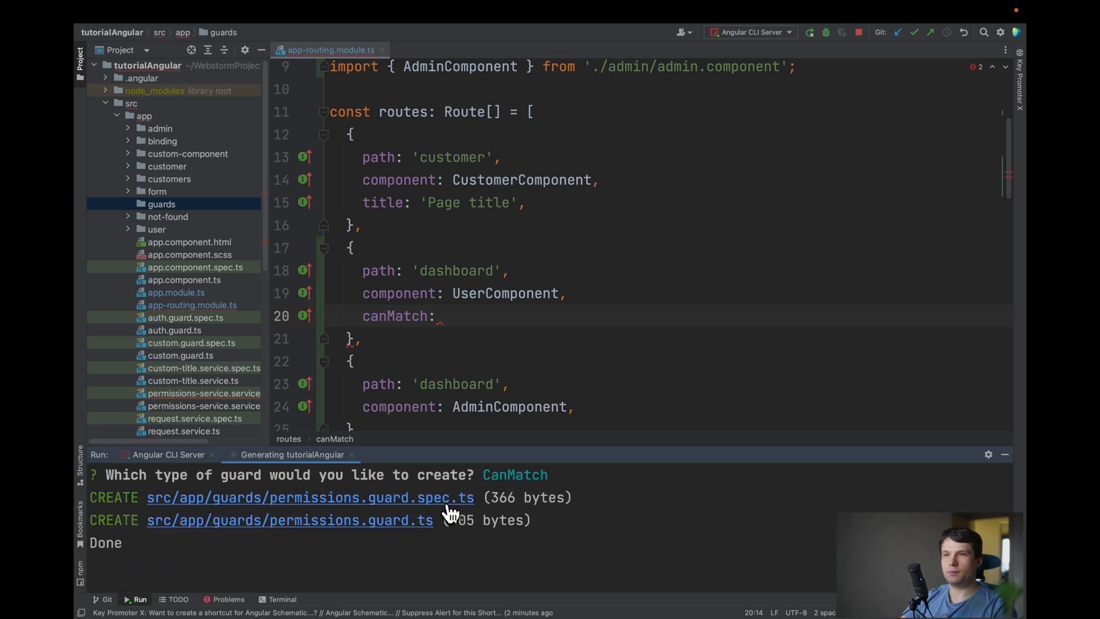
{"action": "left_click", "coordinate": [162, 204]}
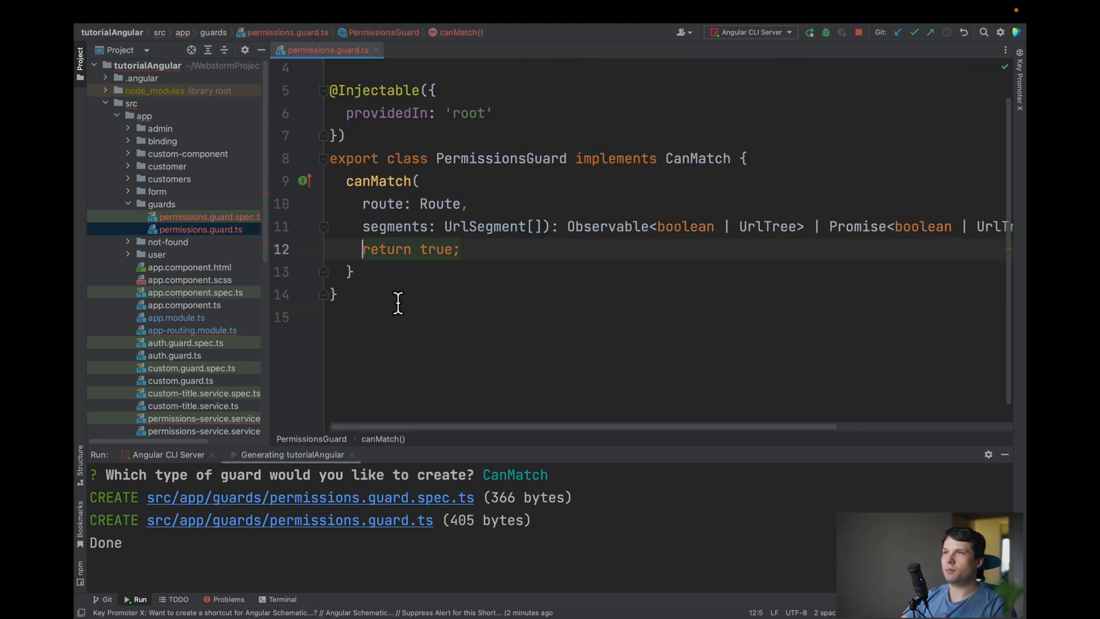
- Add canMatch: [PermissionsGuard] to the UserComponent and AdminComponent dashboard routes
{"action": "left_click", "coordinate": [192, 330]}
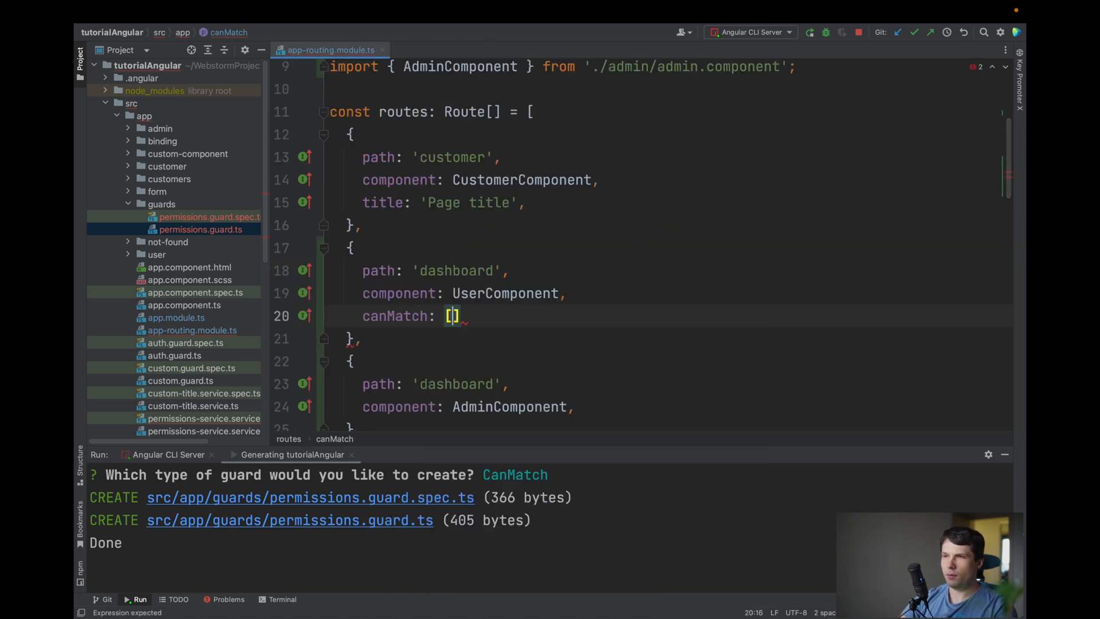
{"action": "type", "text": "C"}
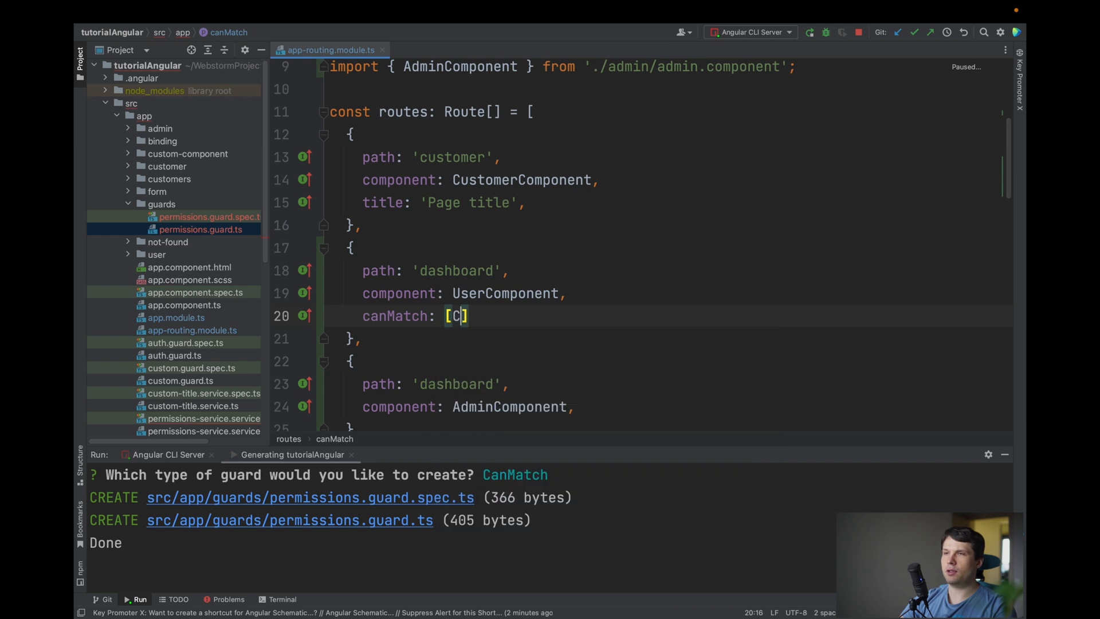
{"action": "type", "text": "anM"}
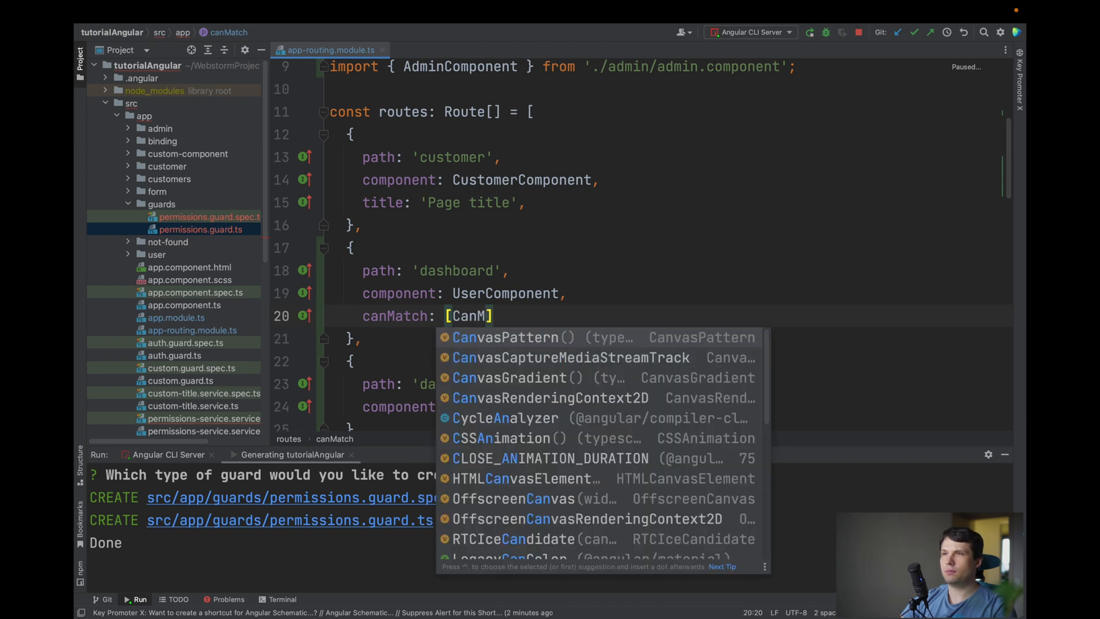
{"action": "type", "text": "PermissionsGuard"}
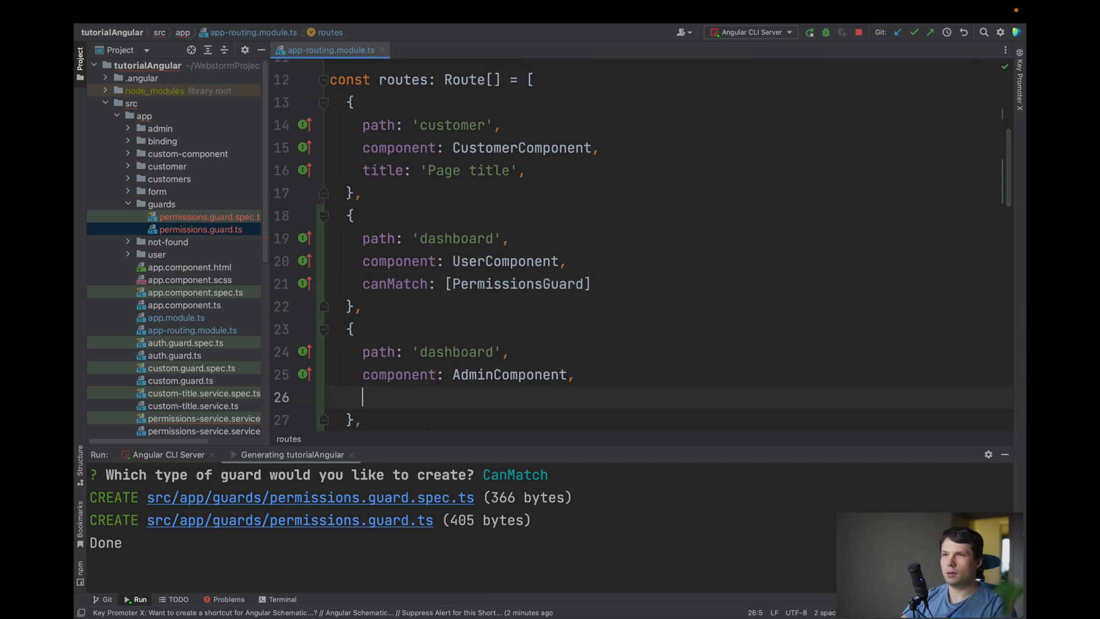
{"action": "type", "text": "canMatch"}
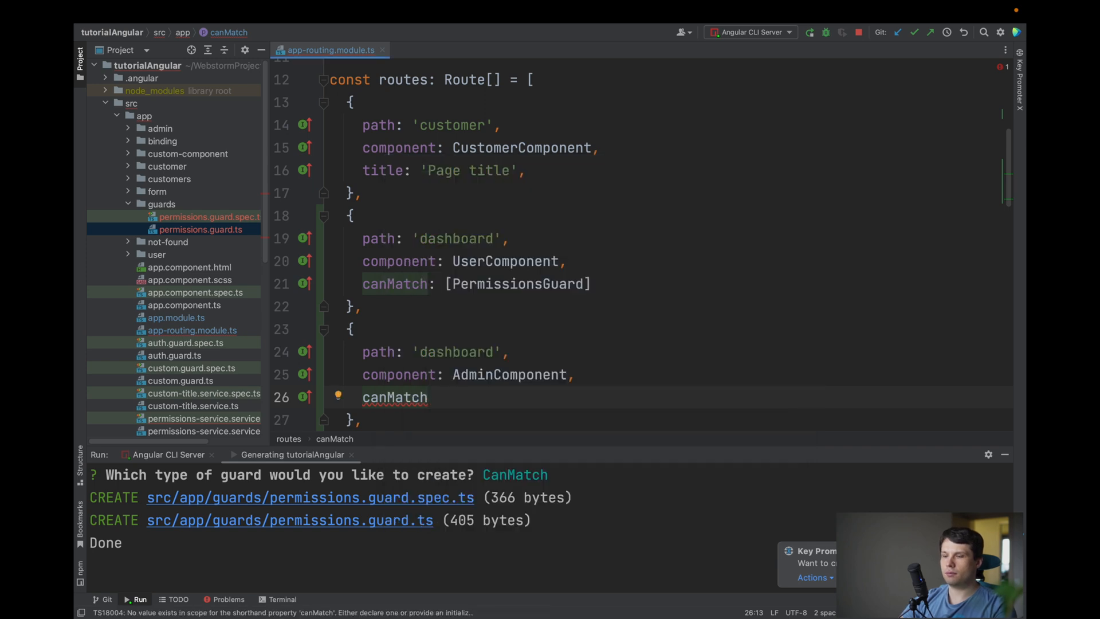
{"action": "type", "text": ": [PermissionsGuard]"}
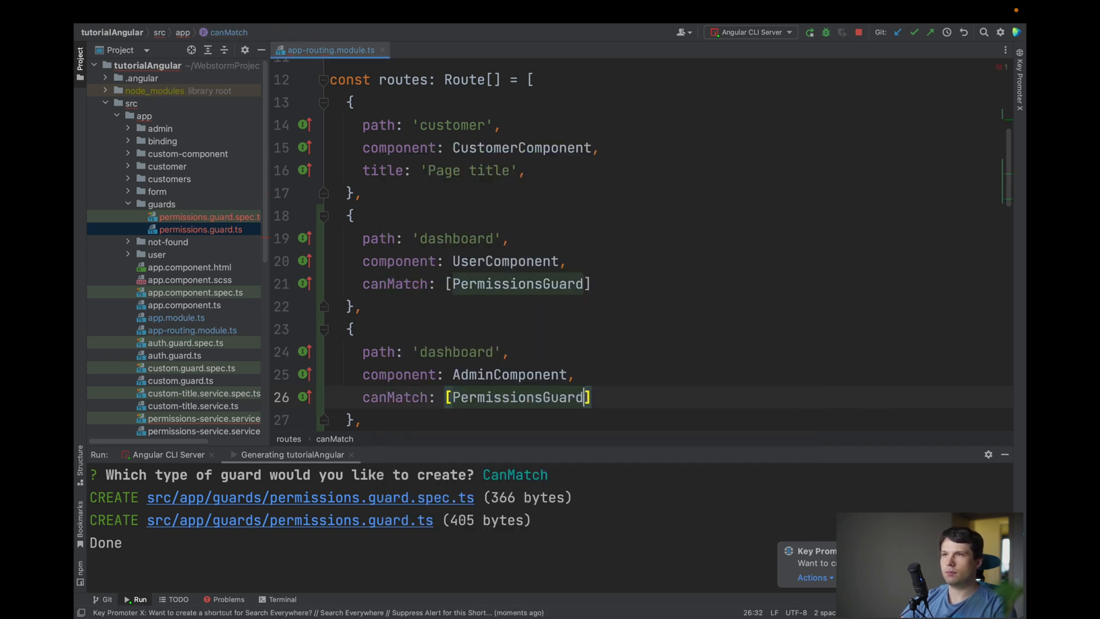
{"action": "scroll", "scroll_direction": "down", "scroll_amount": 3}
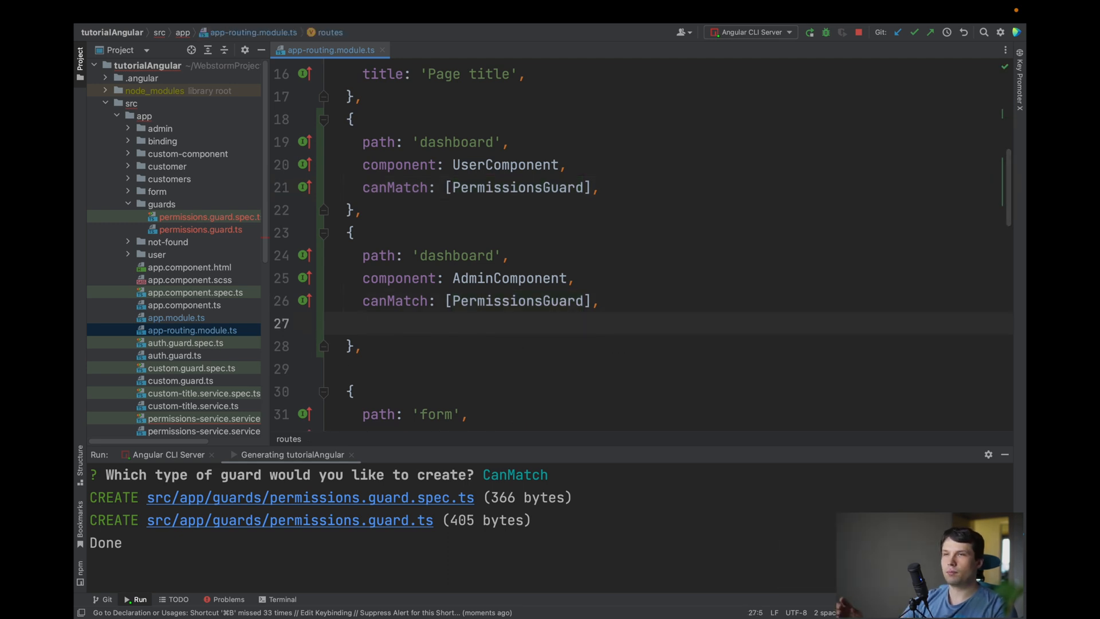
- Add data { permissions } to the dashboard routes: 'user' for UserComponent, 'admin' for AdminComponent
{"action": "type", "text": "data:"}
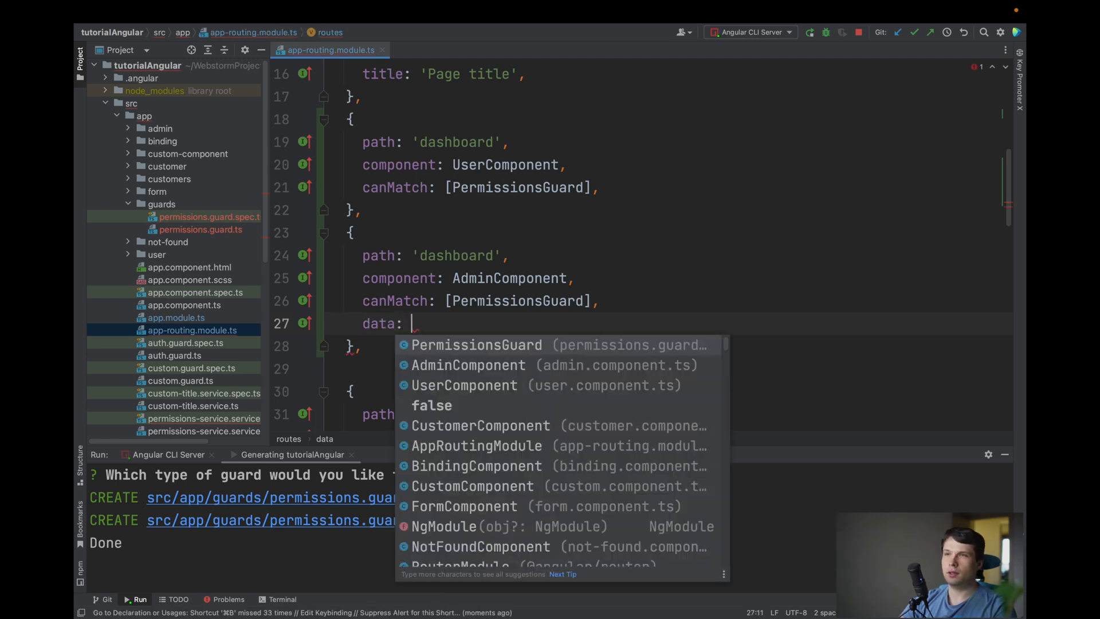
{"action": "type", "text": "{"}
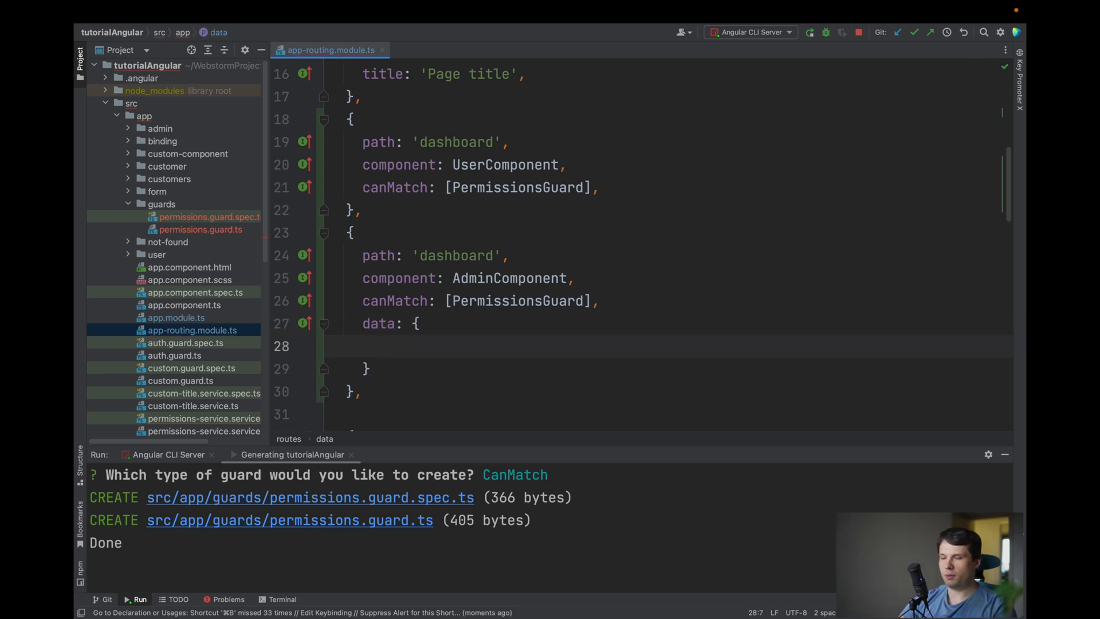
{"action": "type", "text": "permis"}
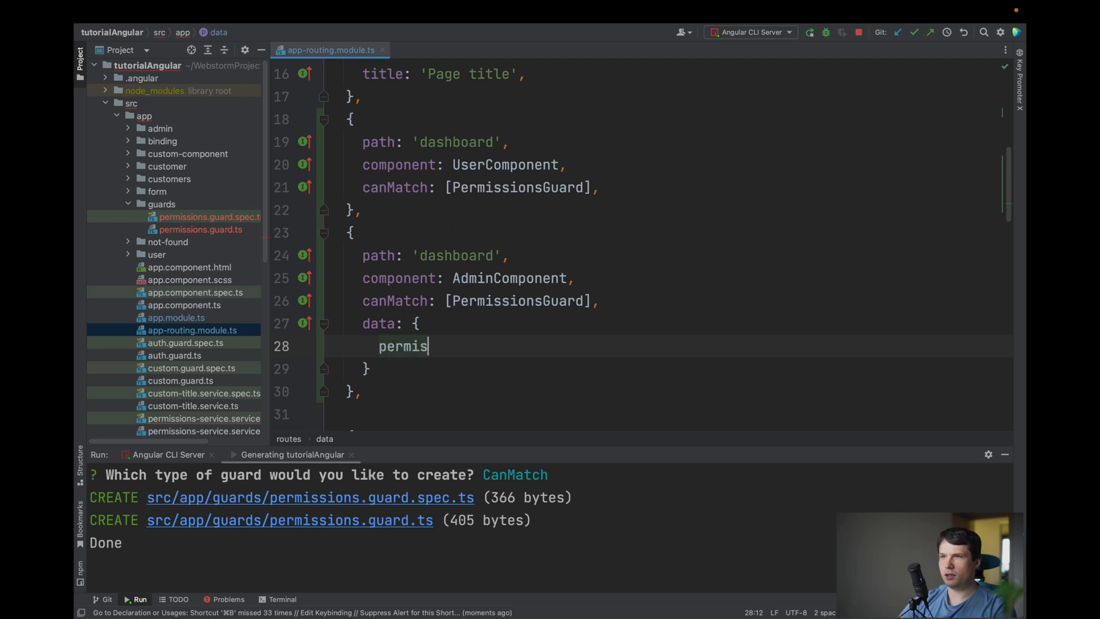
{"action": "type", "text": "sions:"}
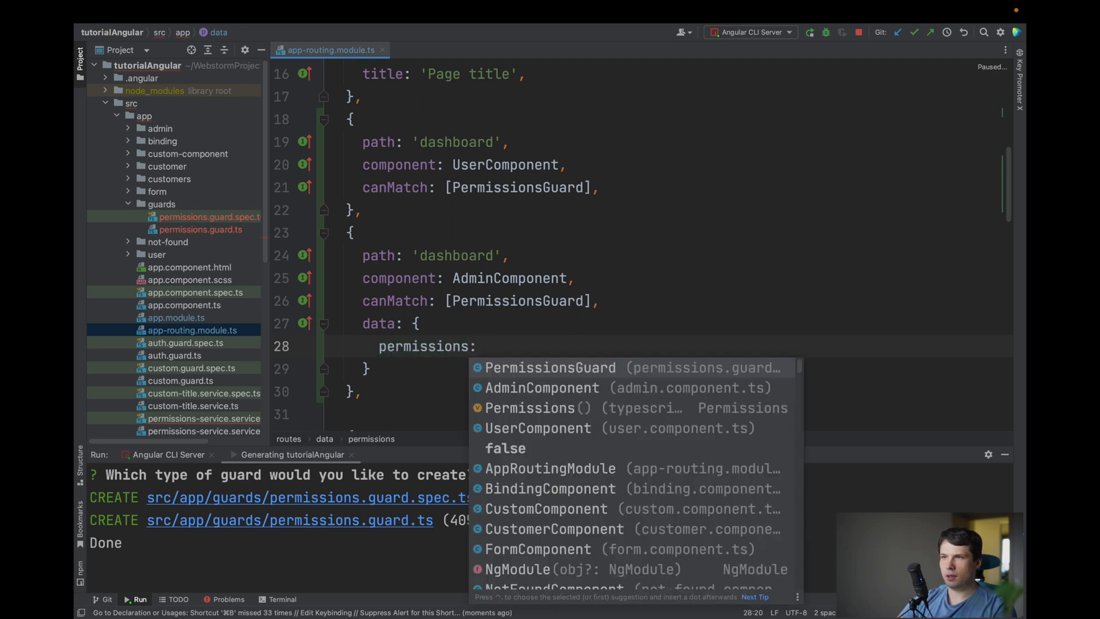
{"action": "type", "text": "'admin"}
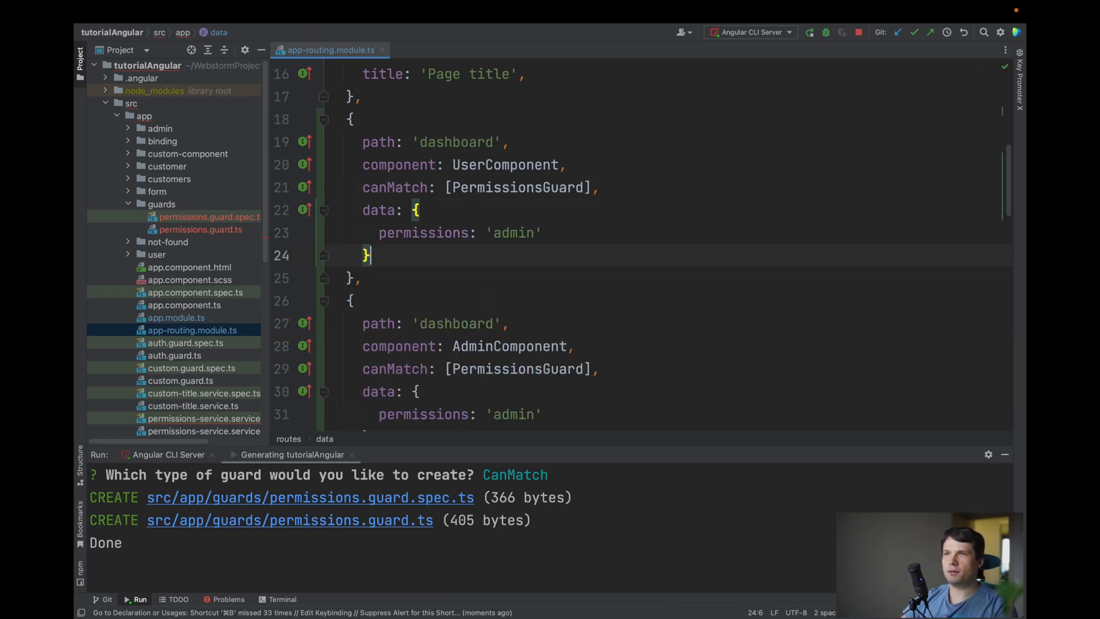
{"action": "double_click", "coordinate": [513, 232]}
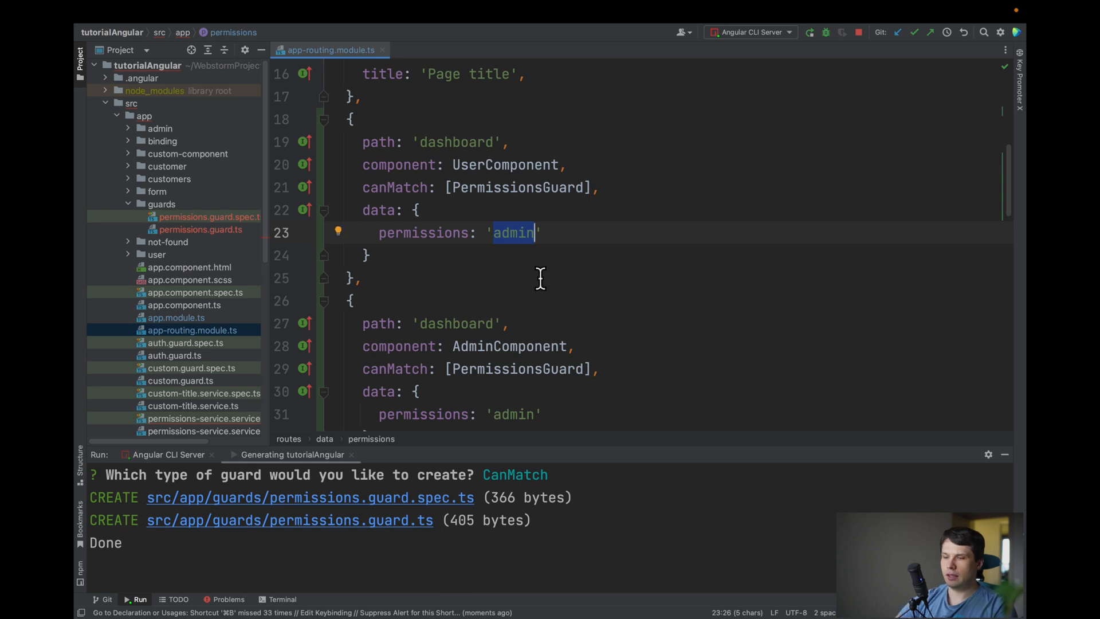
{"action": "type", "text": "user"}
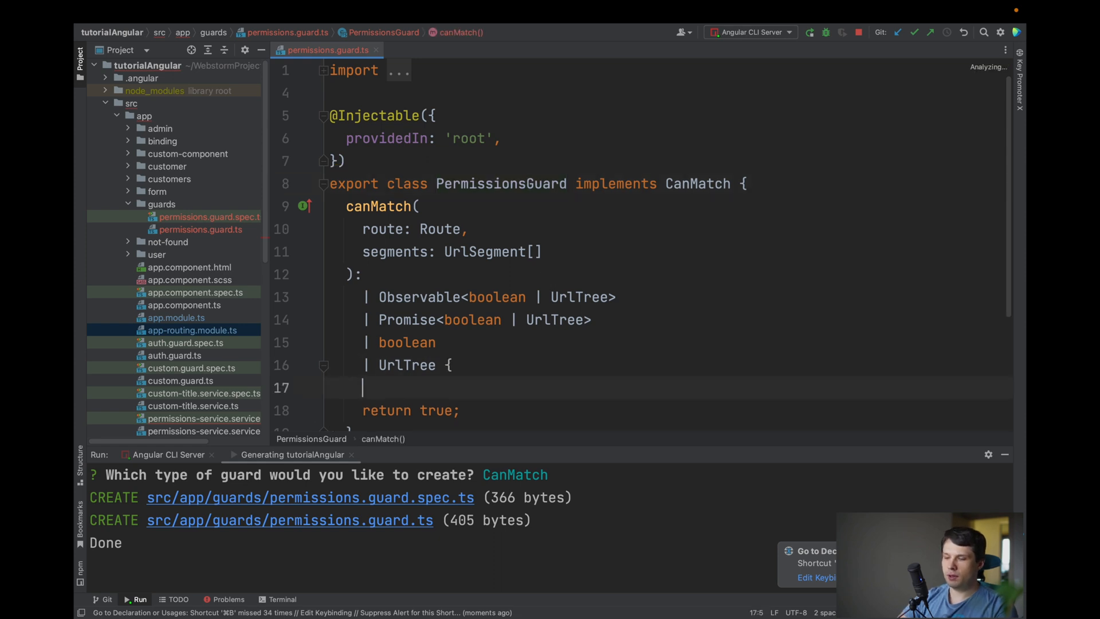
- Add const permissions = route.data['permissions'] to canMatch, checking the key in the routing module
{"action": "type", "text": "const"}
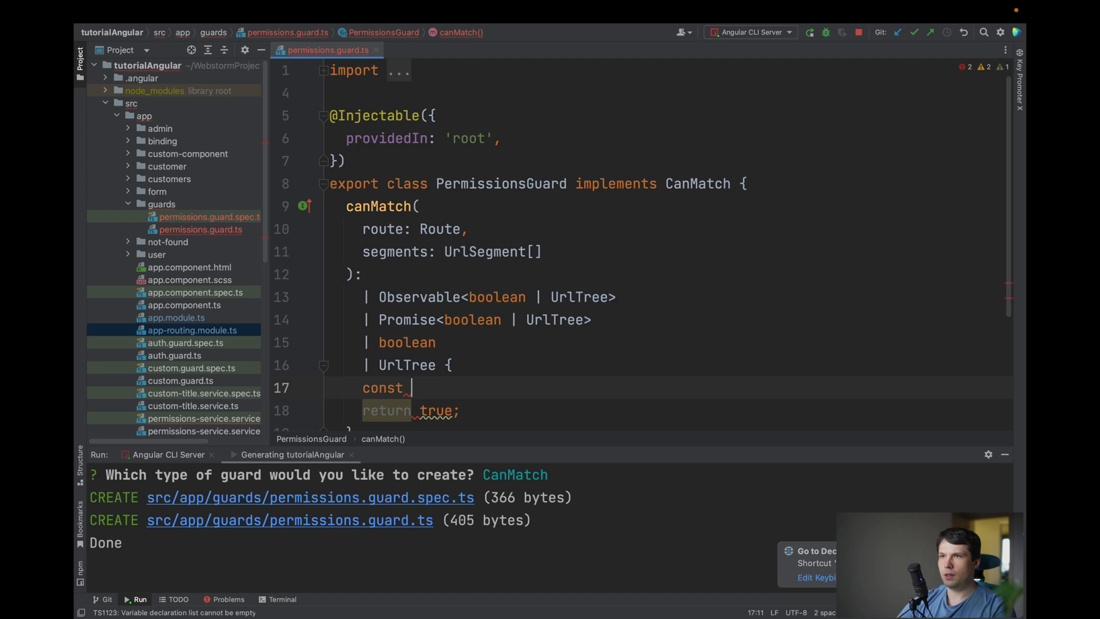
{"action": "type", "text": "permissions ="}
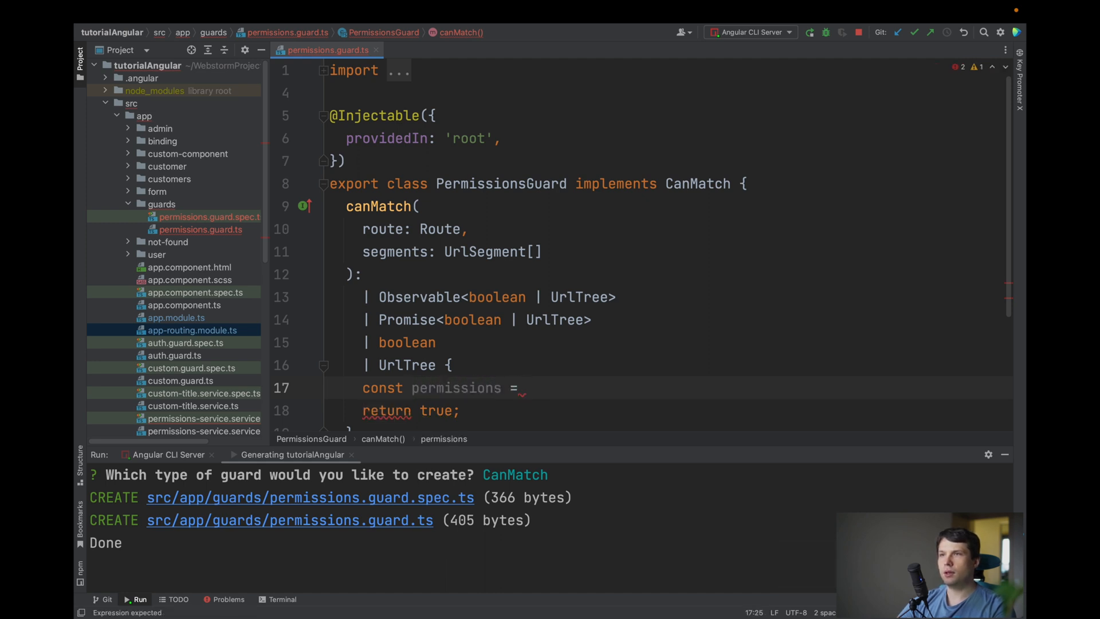
{"action": "type", "text": "route.data"}
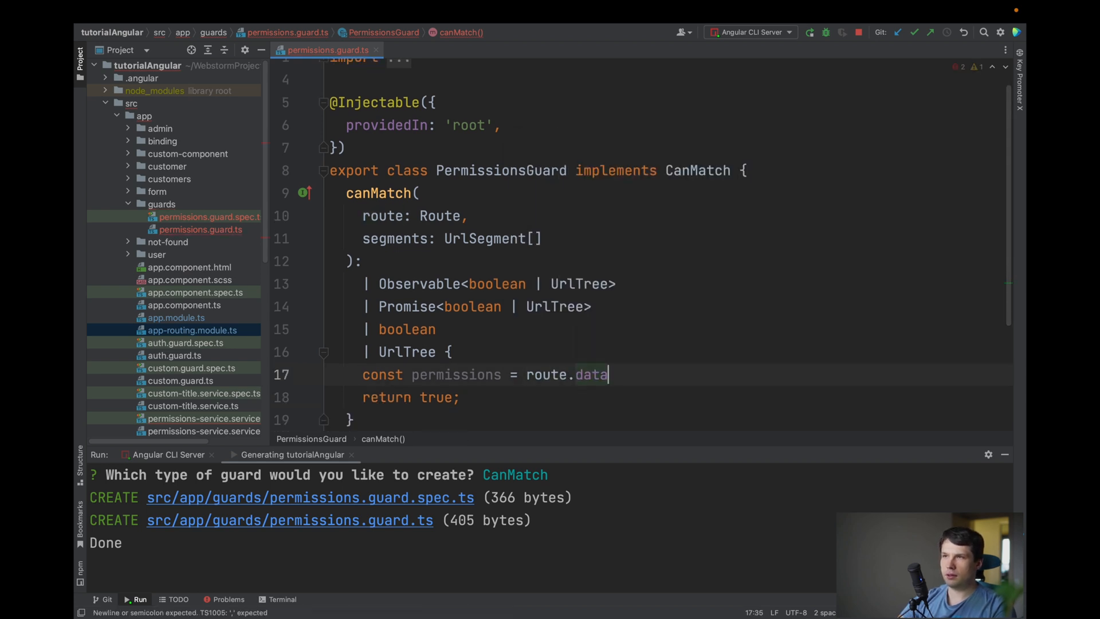
{"action": "type", "text": "['permi']"}
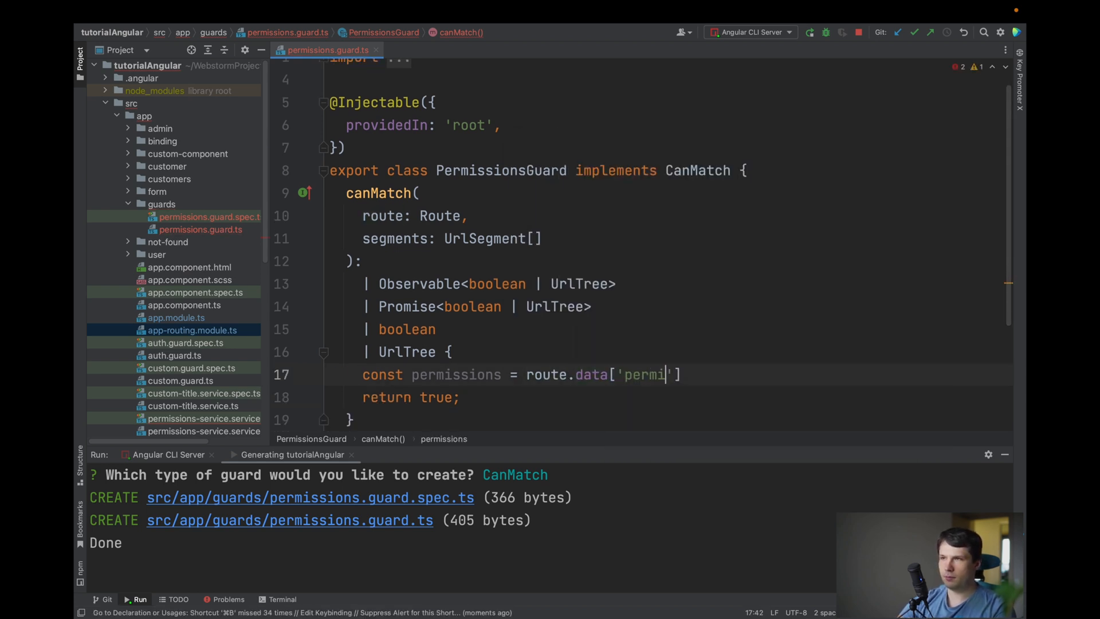
{"action": "key", "text": "ctrl+e"}
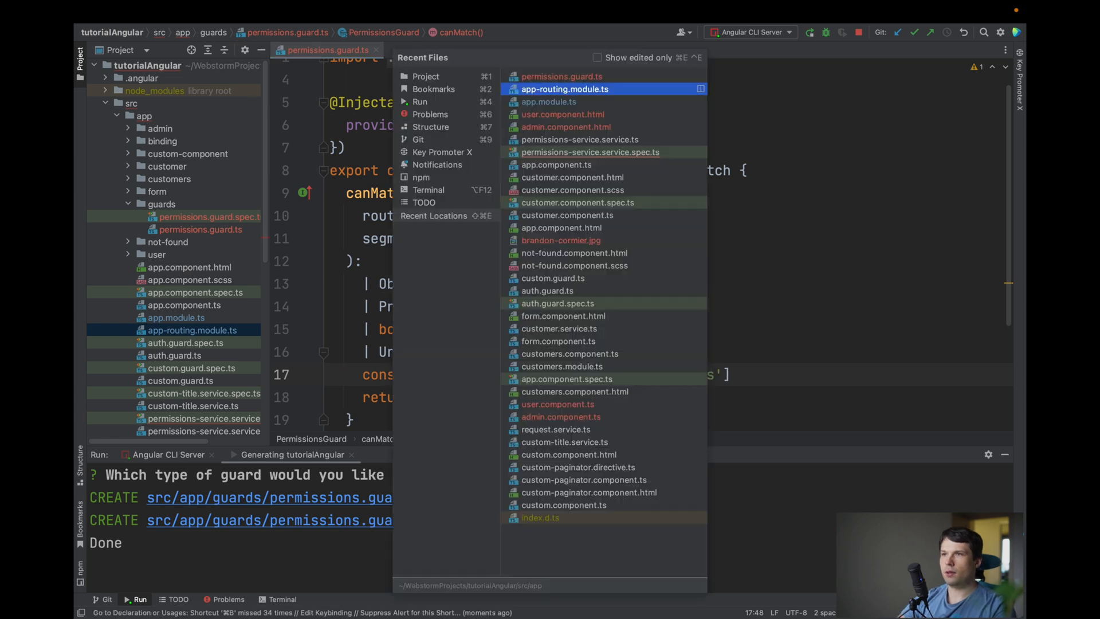
{"action": "left_click", "coordinate": [565, 89]}
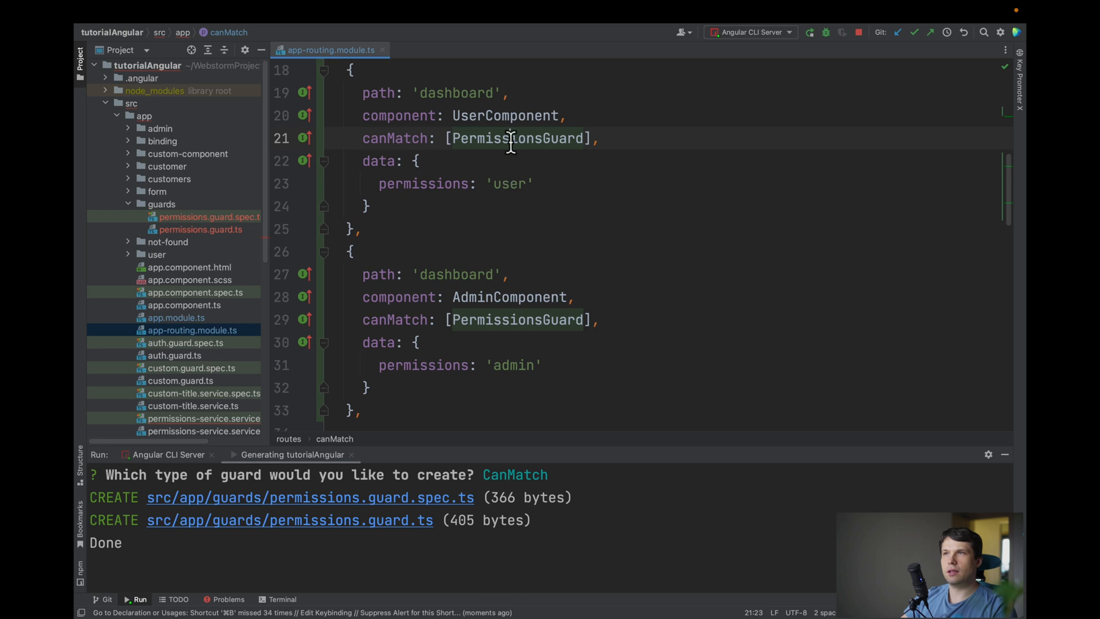
{"action": "mouse_move", "coordinate": [514, 166]}
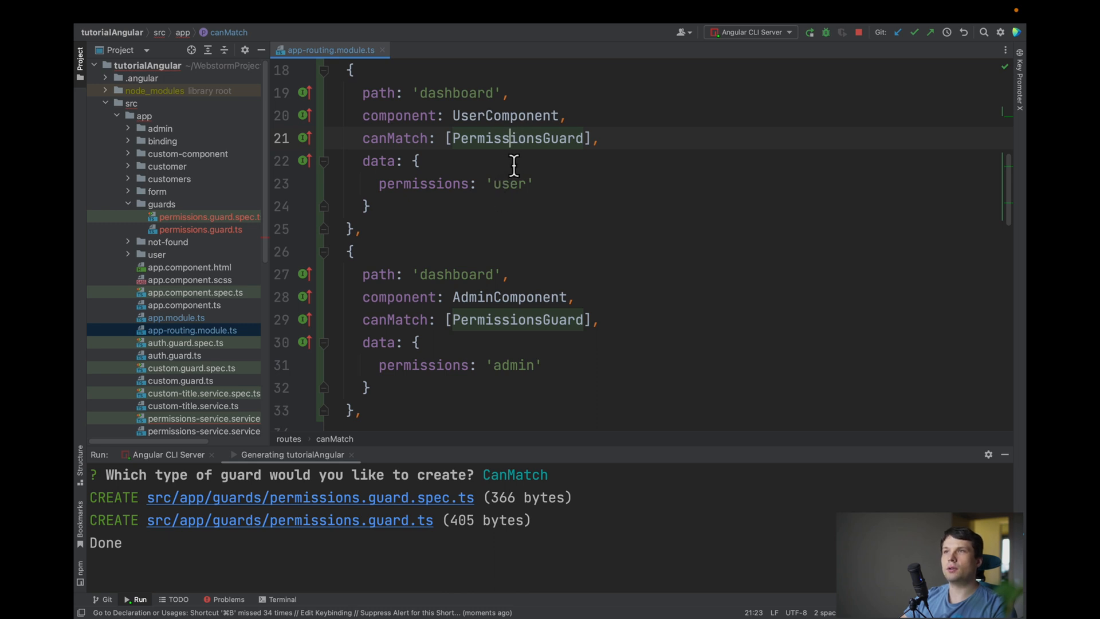
{"action": "mouse_move", "coordinate": [510, 326]}
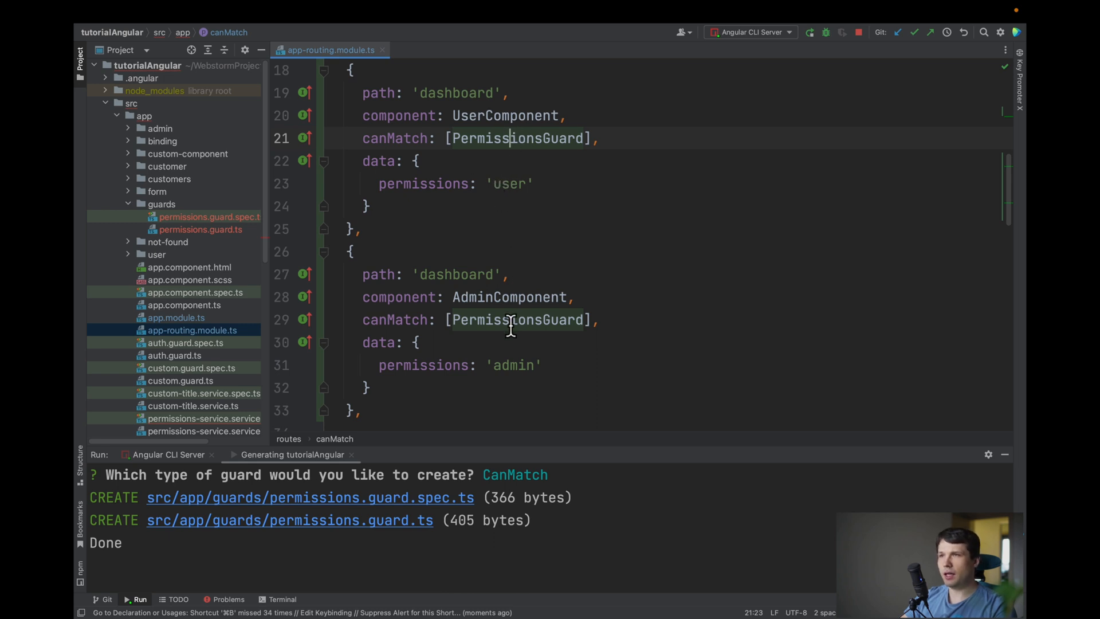
{"action": "mouse_move", "coordinate": [510, 356]}
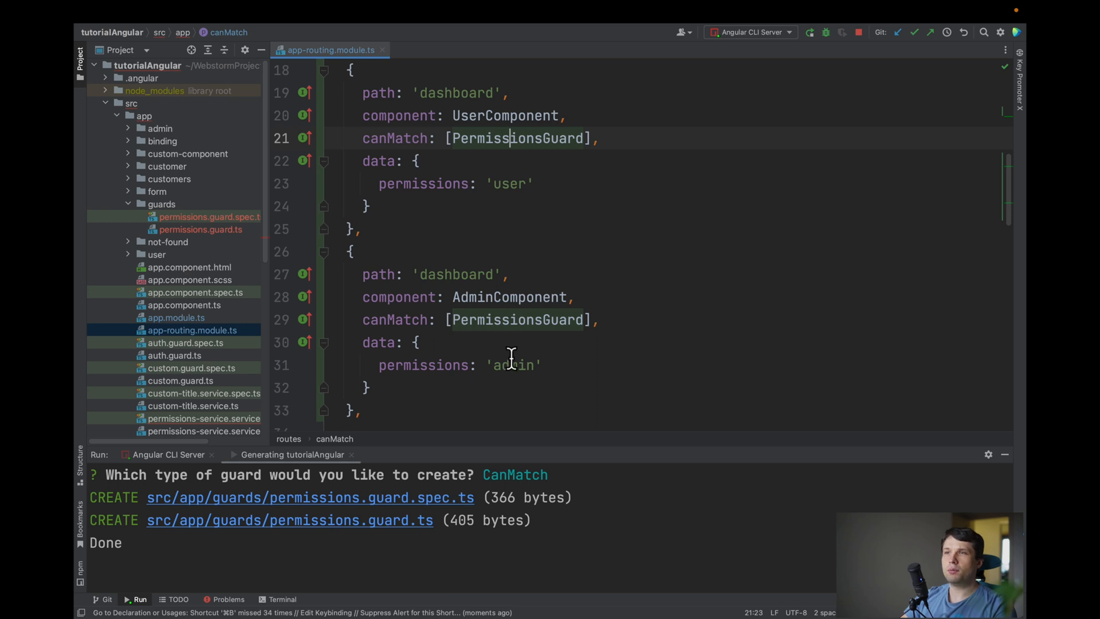
{"action": "mouse_move", "coordinate": [503, 375]}
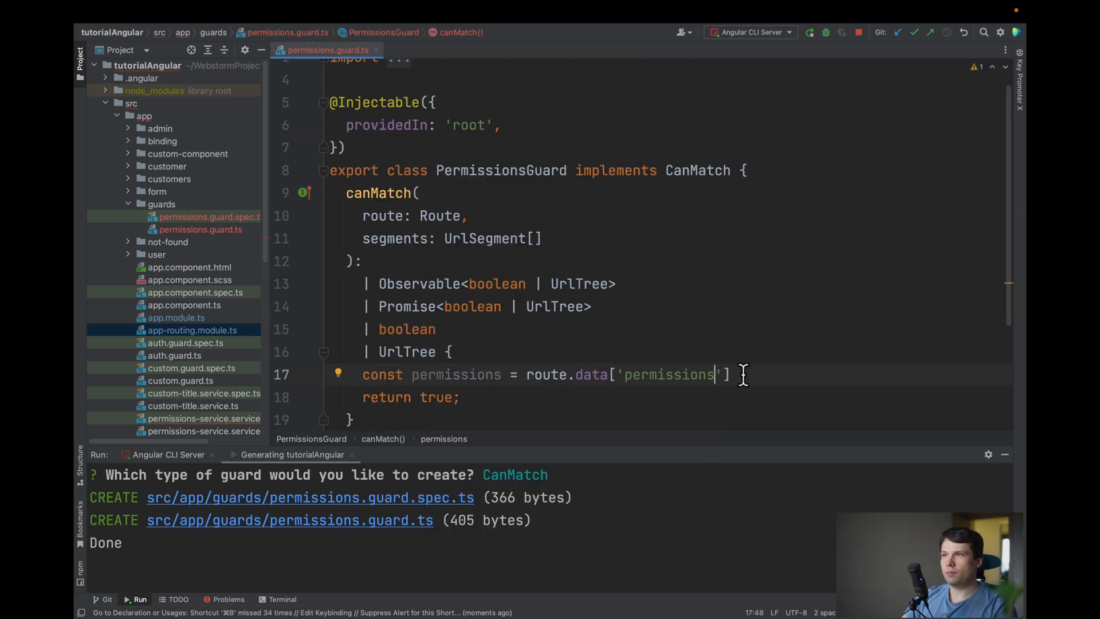
{"action": "key", "text": "enter"}
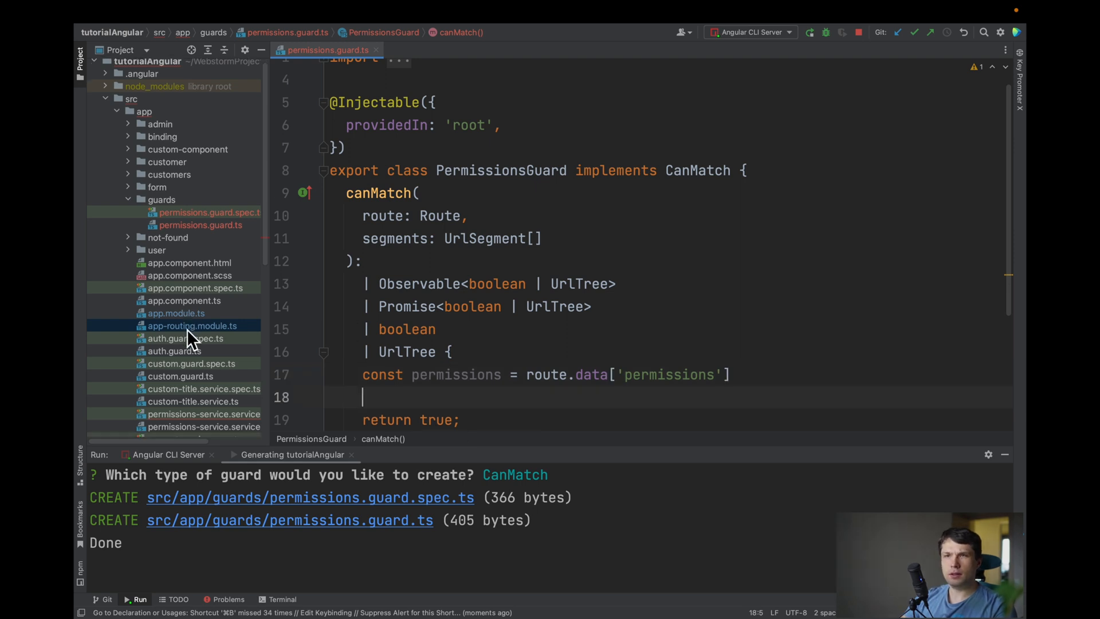
{"action": "scroll", "scroll_direction": "down", "scroll_amount": 3}
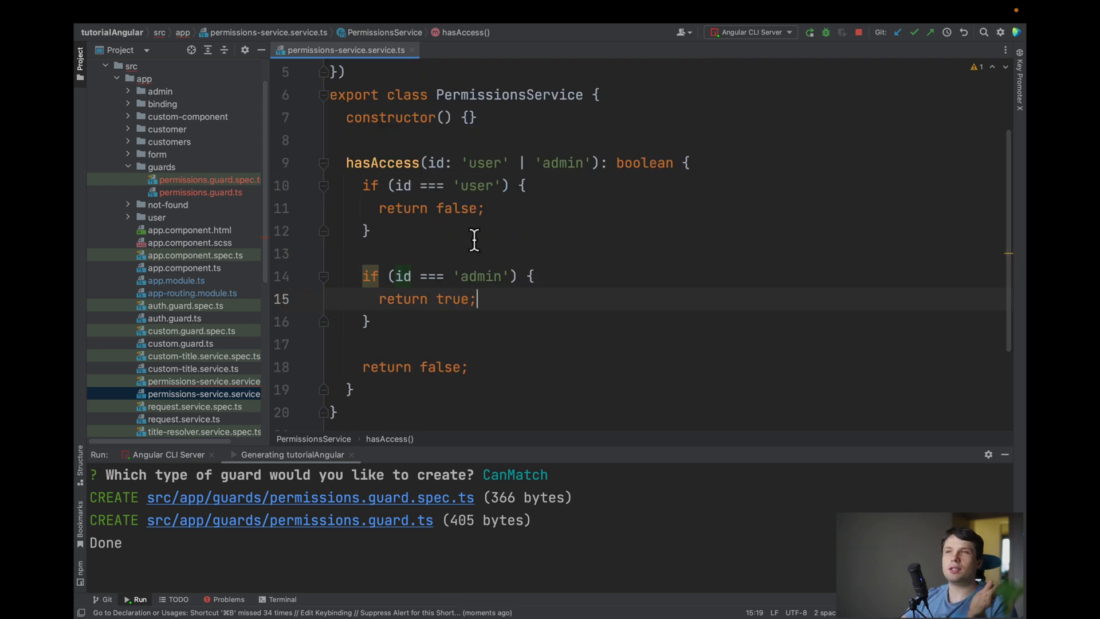
{"action": "mouse_move", "coordinate": [502, 185]}
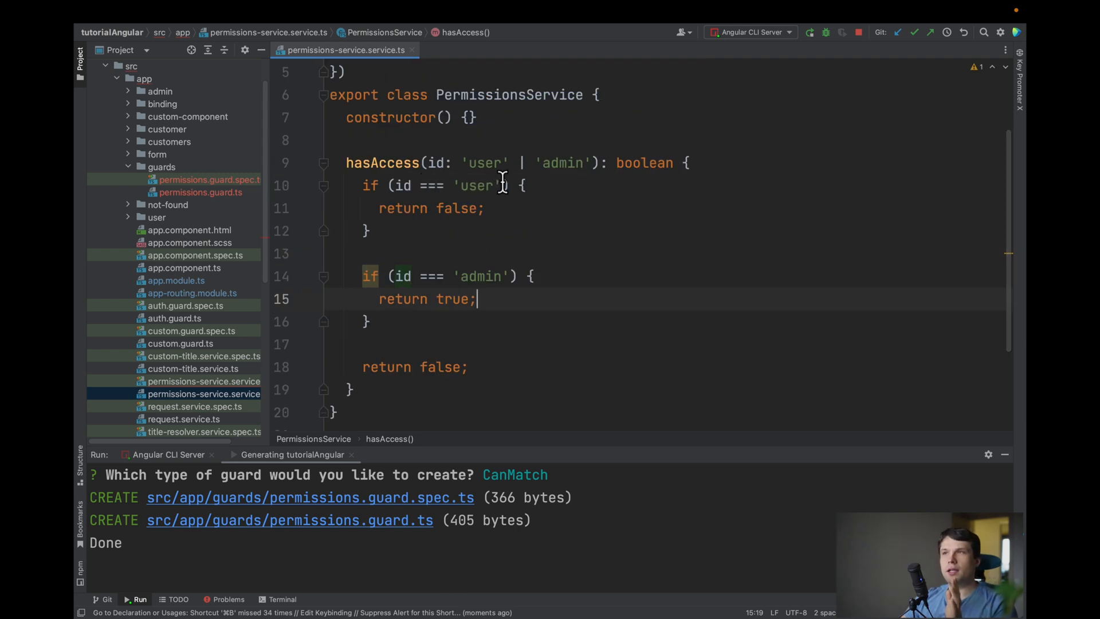
{"action": "mouse_move", "coordinate": [451, 215]}
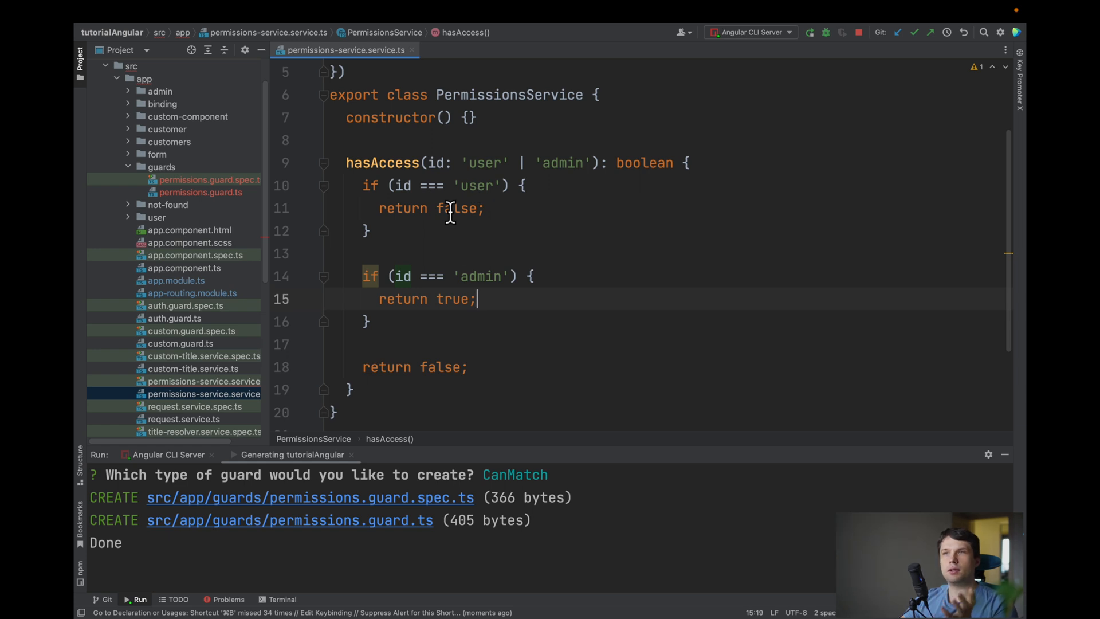
{"action": "mouse_move", "coordinate": [453, 300]}
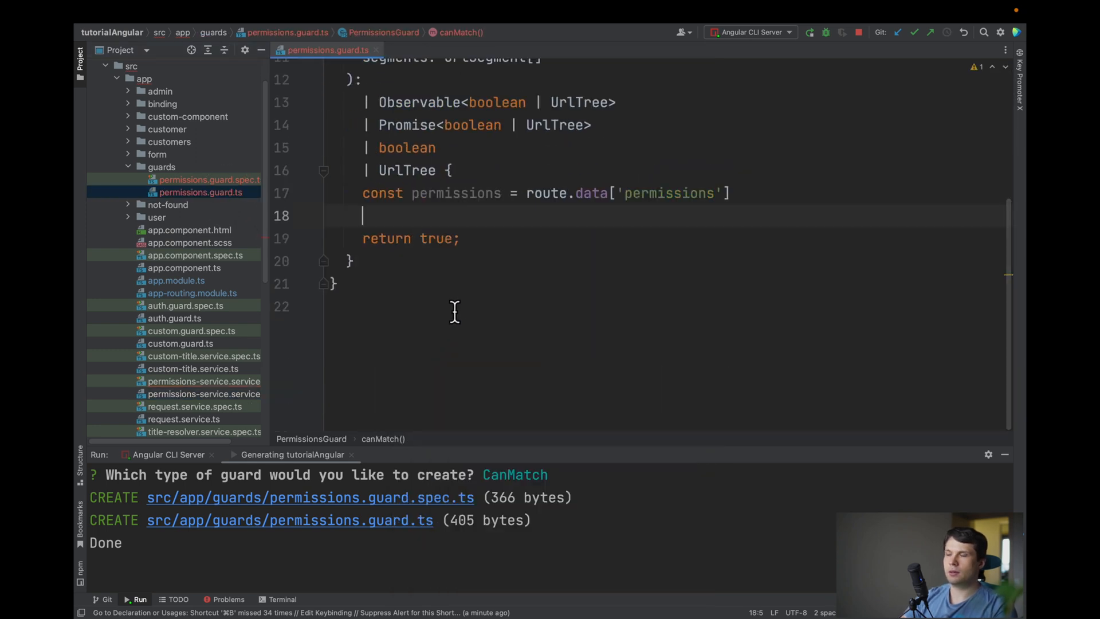
- Inject PermissionsService as private permissionsService in the guard's constructor
{"action": "scroll", "scroll_direction": "up", "scroll_amount": 3}
{"action": "type", "text": "constructor() {"}
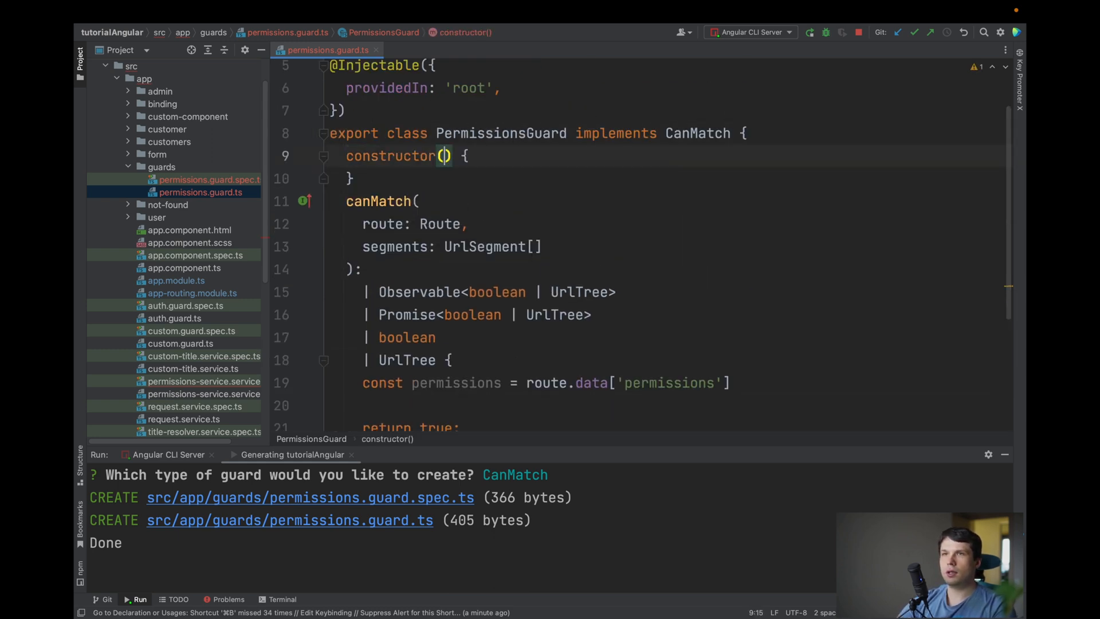
{"action": "type", "text": "perm"}
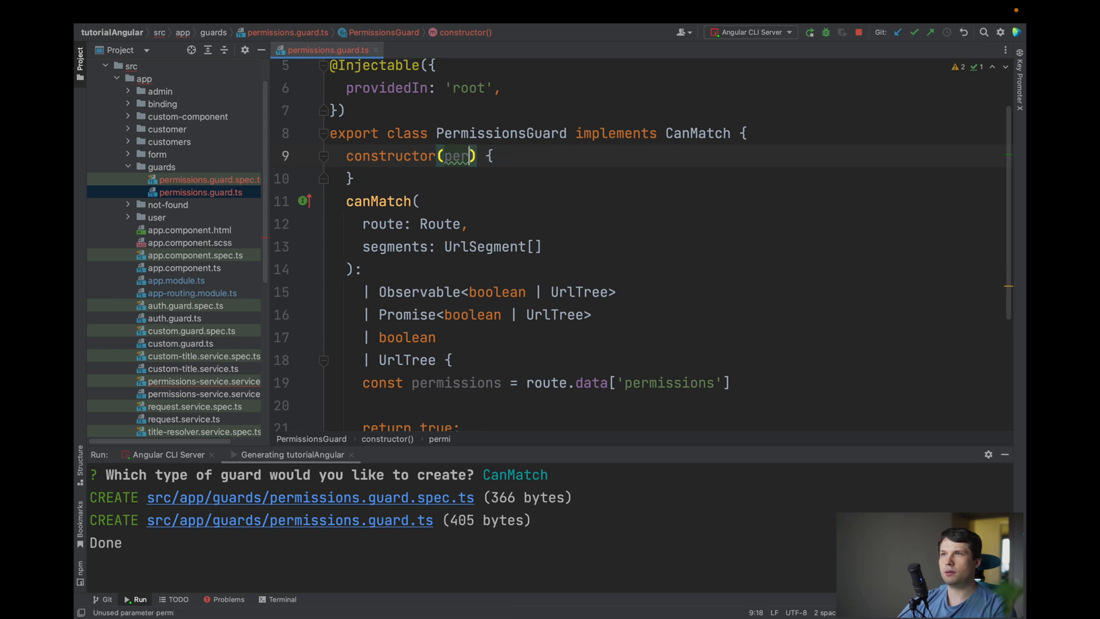
{"action": "type", "text": "private perm"}
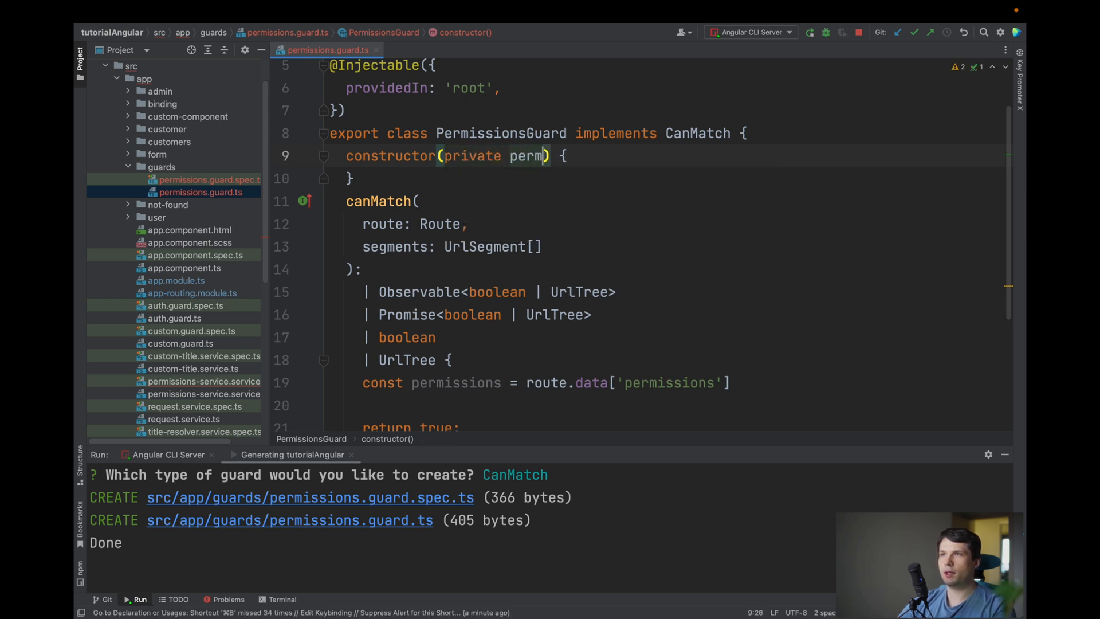
{"action": "type", "text": "issionsService"}
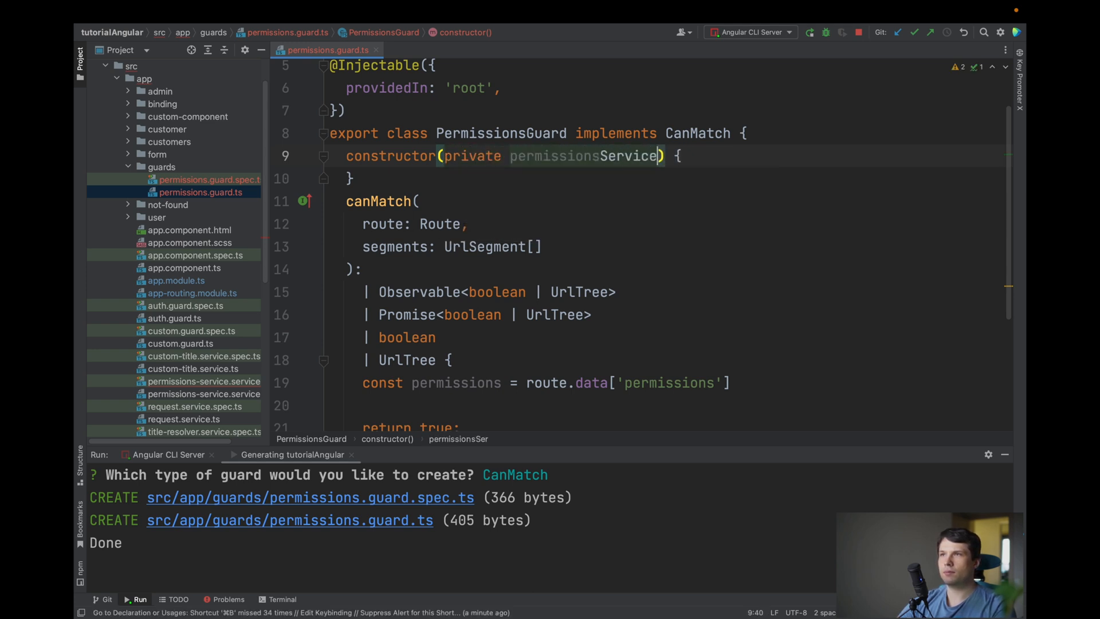
{"action": "type", "text": ": PermissionsService"}
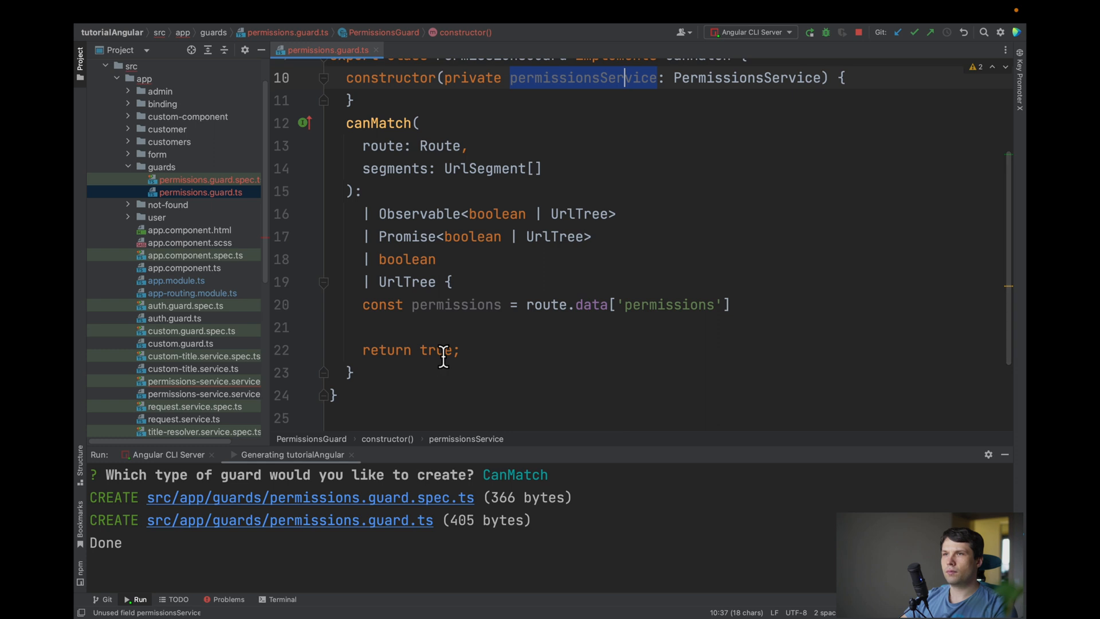
- Replace 'return true' with this.permissionsService.hasAccess(permissions)
{"action": "double_click", "coordinate": [437, 350]}
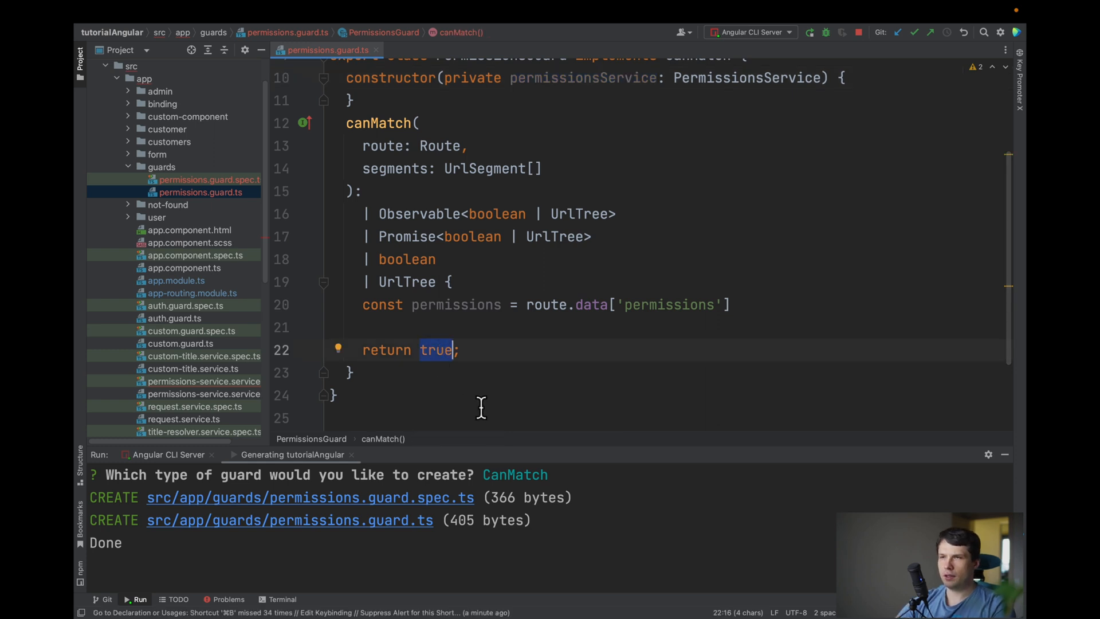
{"action": "type", "text": "this.permissionsService"}
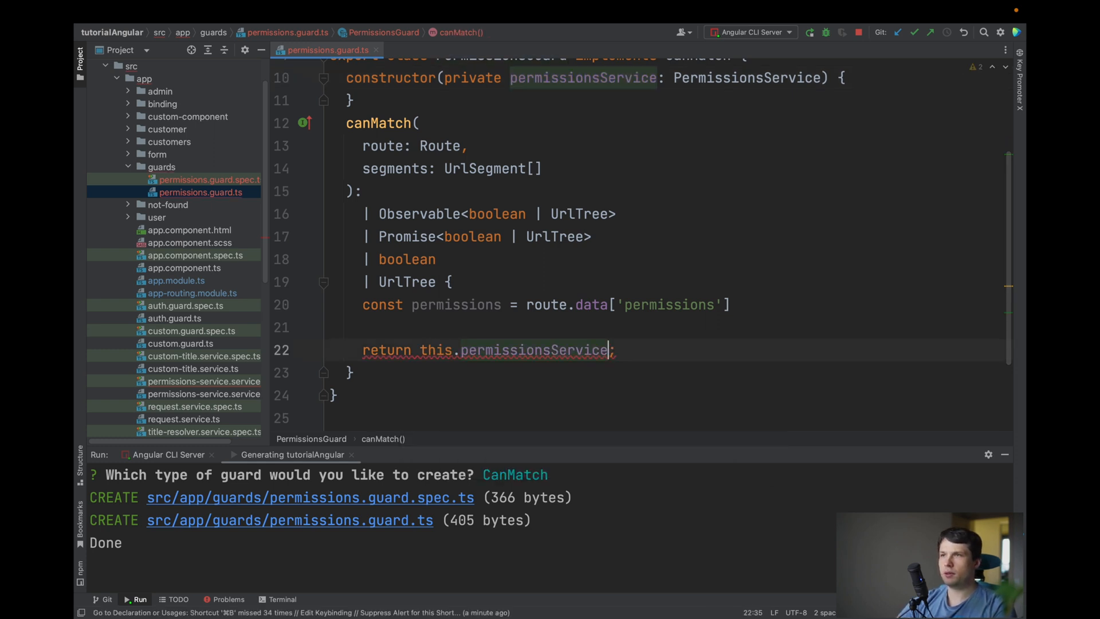
{"action": "type", "text": ".hasAccess()"}
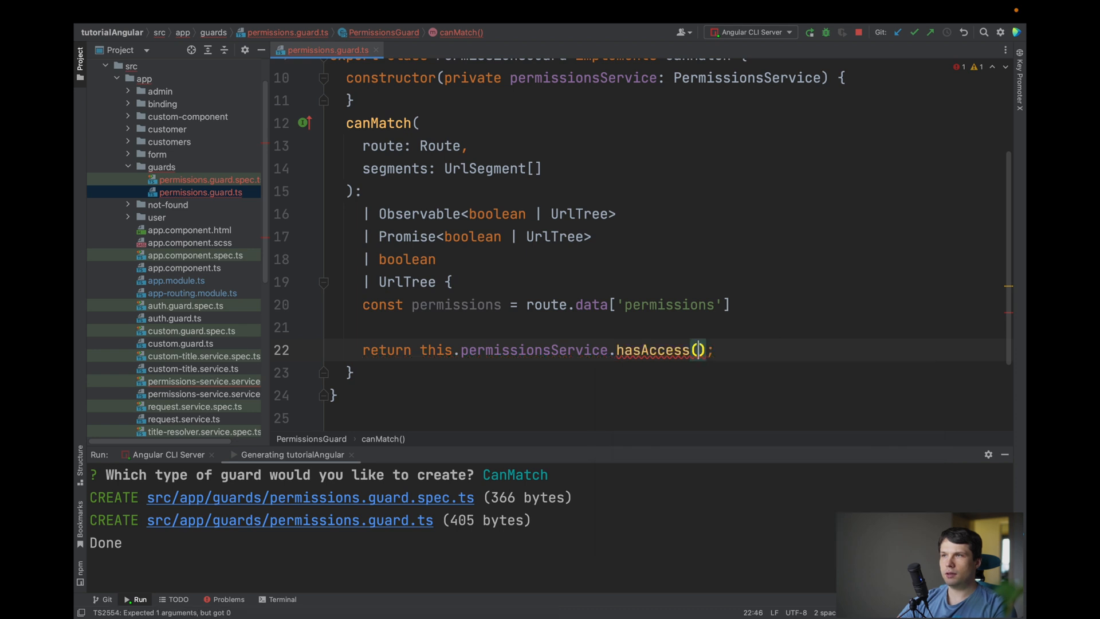
{"action": "type", "text": "permissions"}
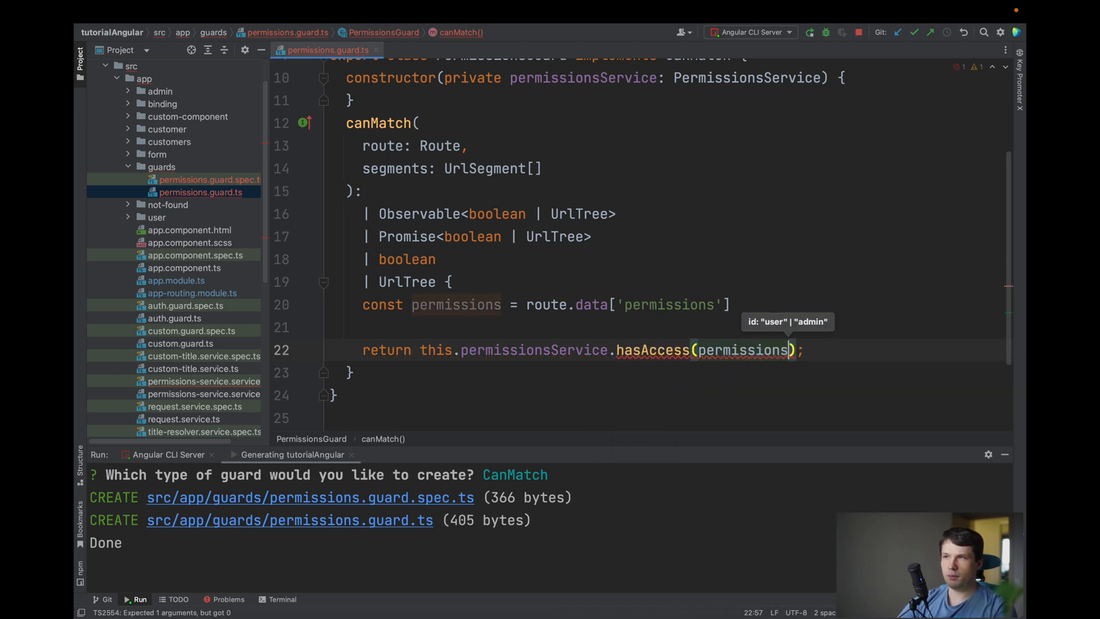
{"action": "left_click", "coordinate": [456, 304]}
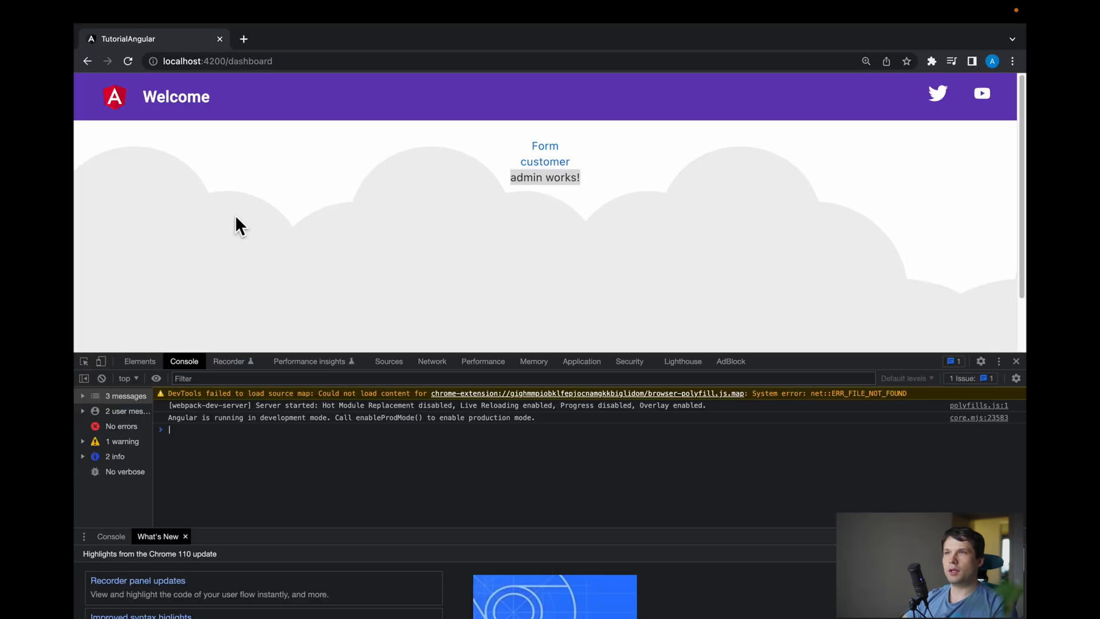
{"action": "mouse_move", "coordinate": [303, 220]}
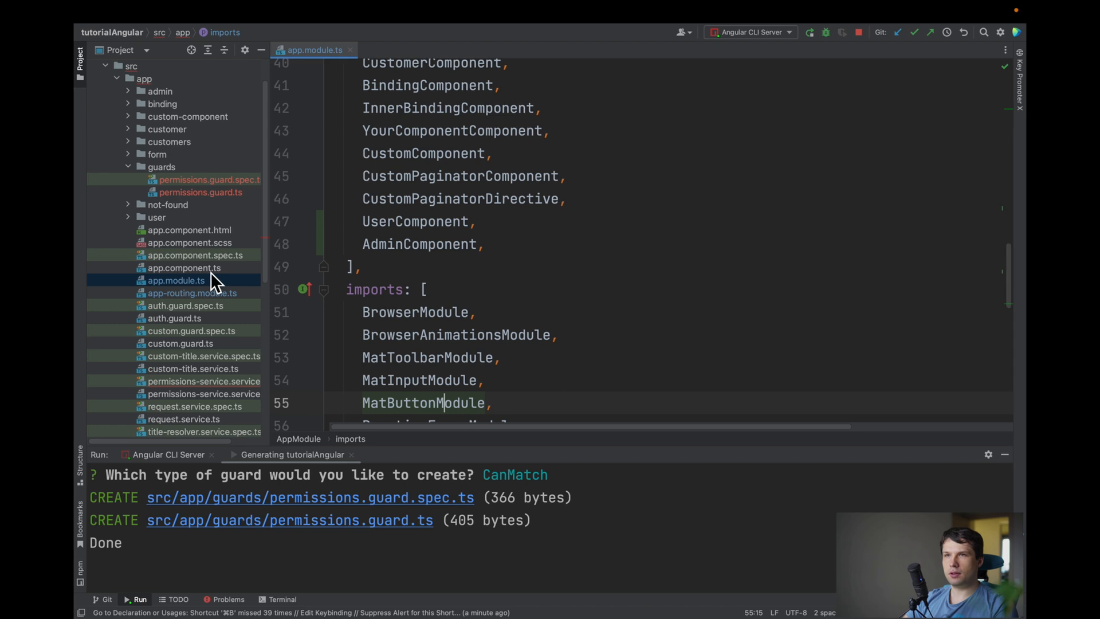
- Review the routing module and follow PermissionsGuard back to the guard code
{"action": "left_click", "coordinate": [192, 293]}
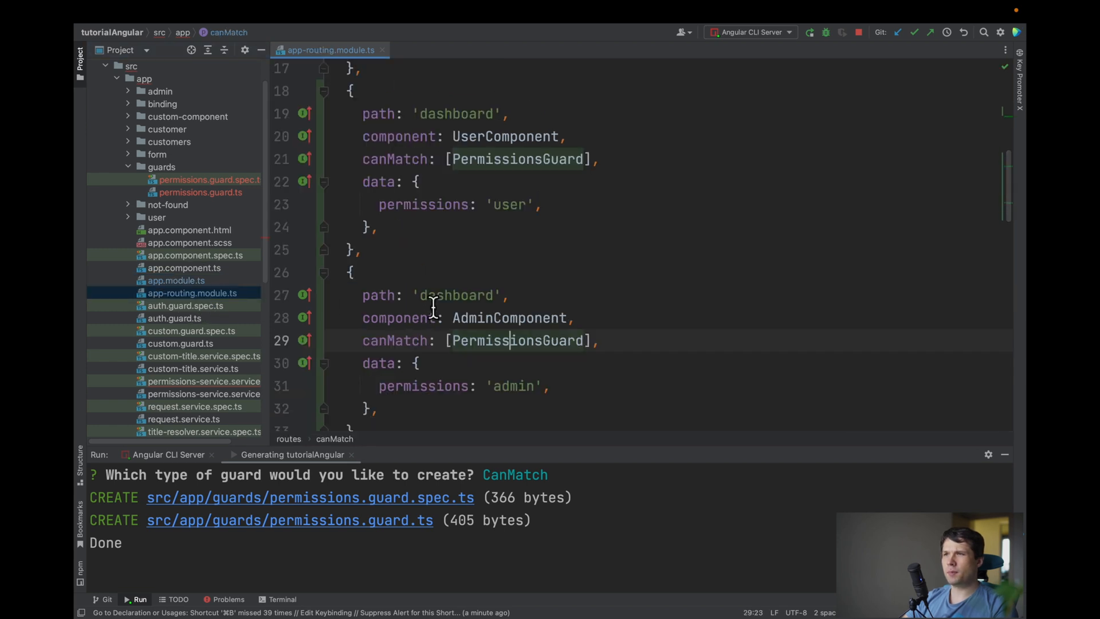
{"action": "scroll", "scroll_direction": "down", "scroll_amount": 3}
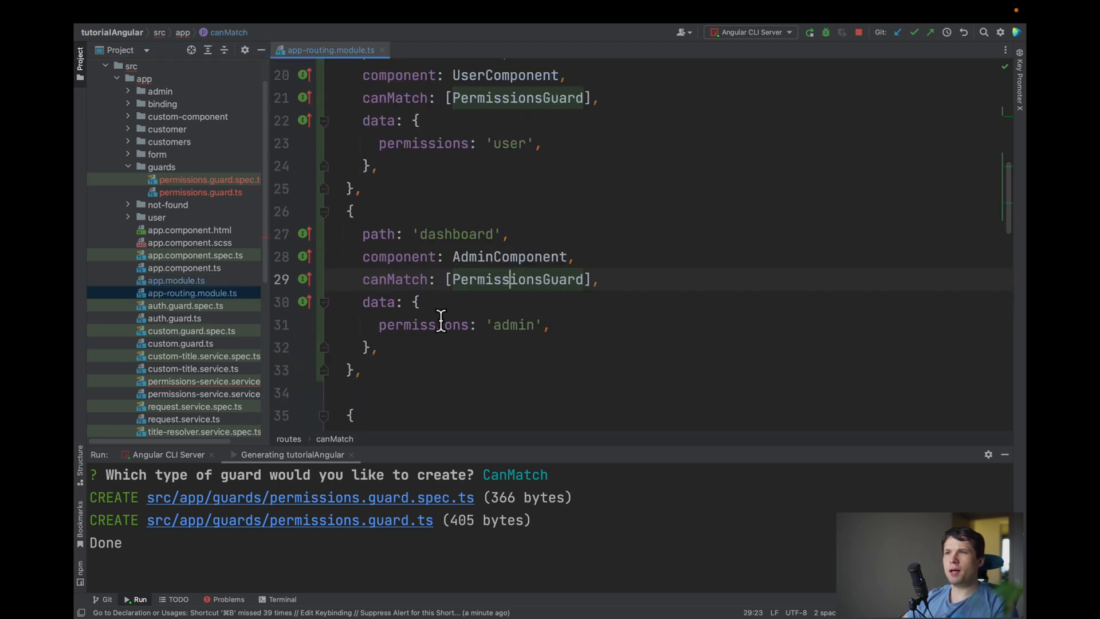
{"action": "mouse_move", "coordinate": [517, 279]}
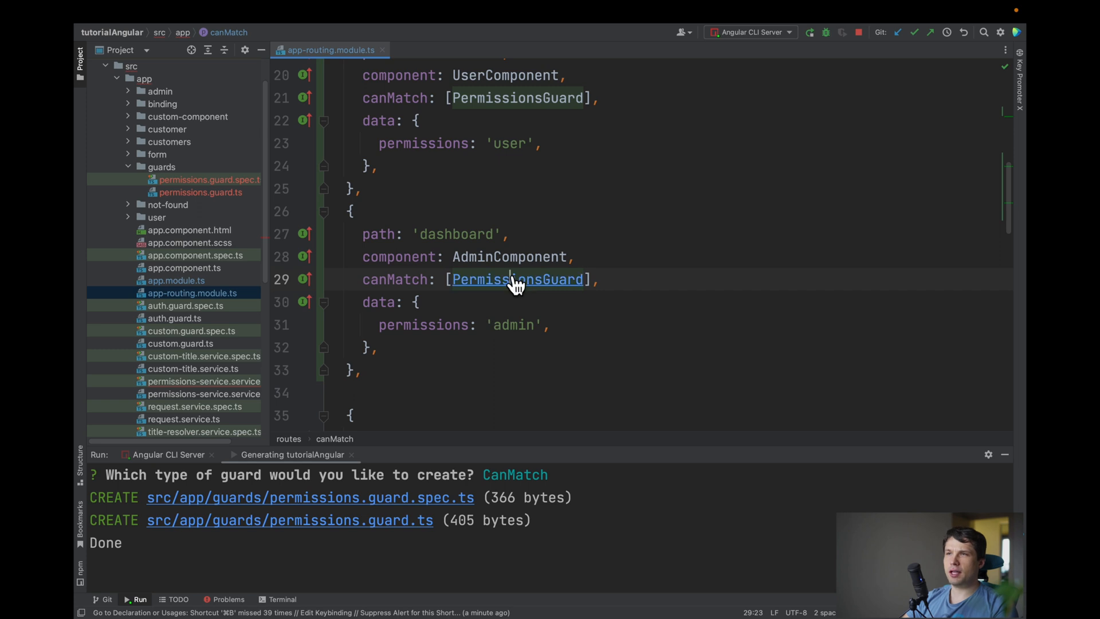
{"action": "left_click", "coordinate": [517, 279]}
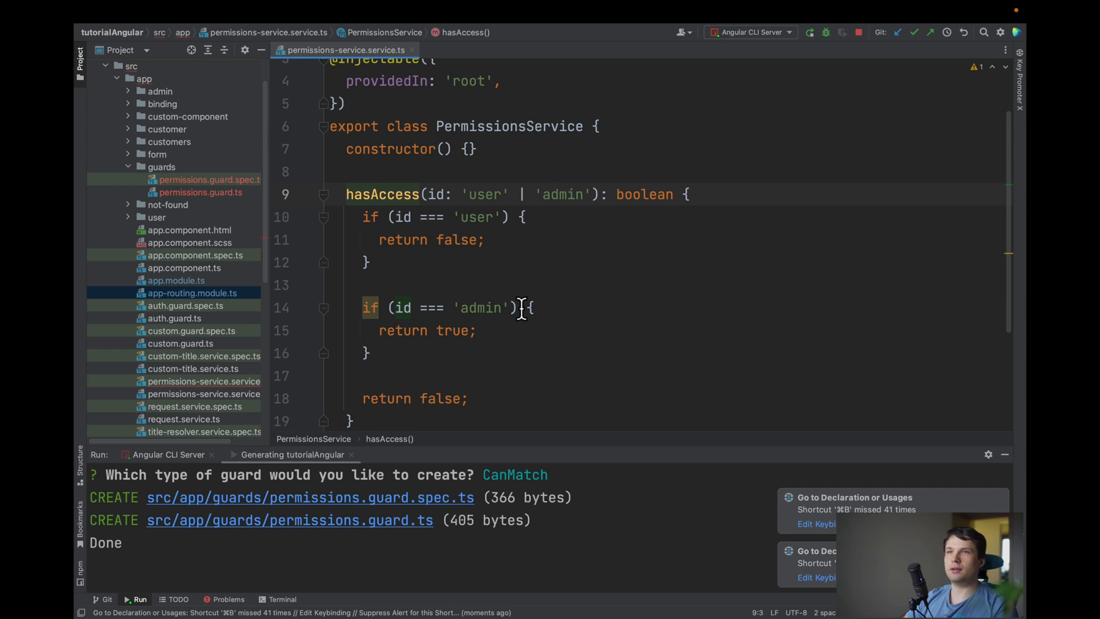
{"action": "left_click", "coordinate": [176, 280]}
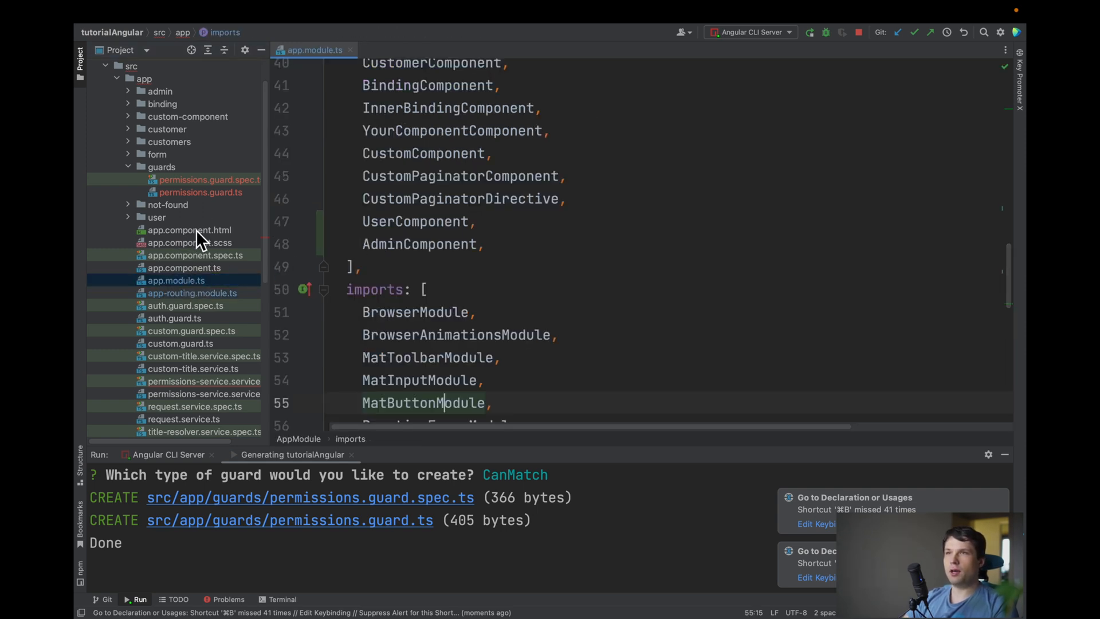
{"action": "mouse_move", "coordinate": [222, 207]}
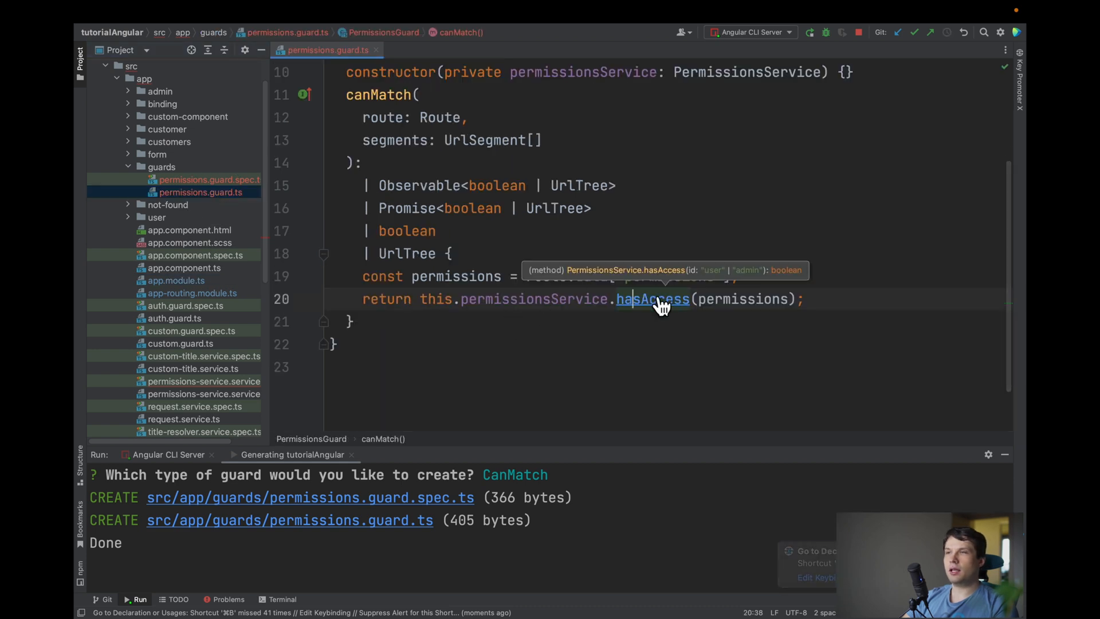
- Open hasAccess in PermissionsService and change its user and admin return values
{"action": "left_click", "coordinate": [652, 299]}
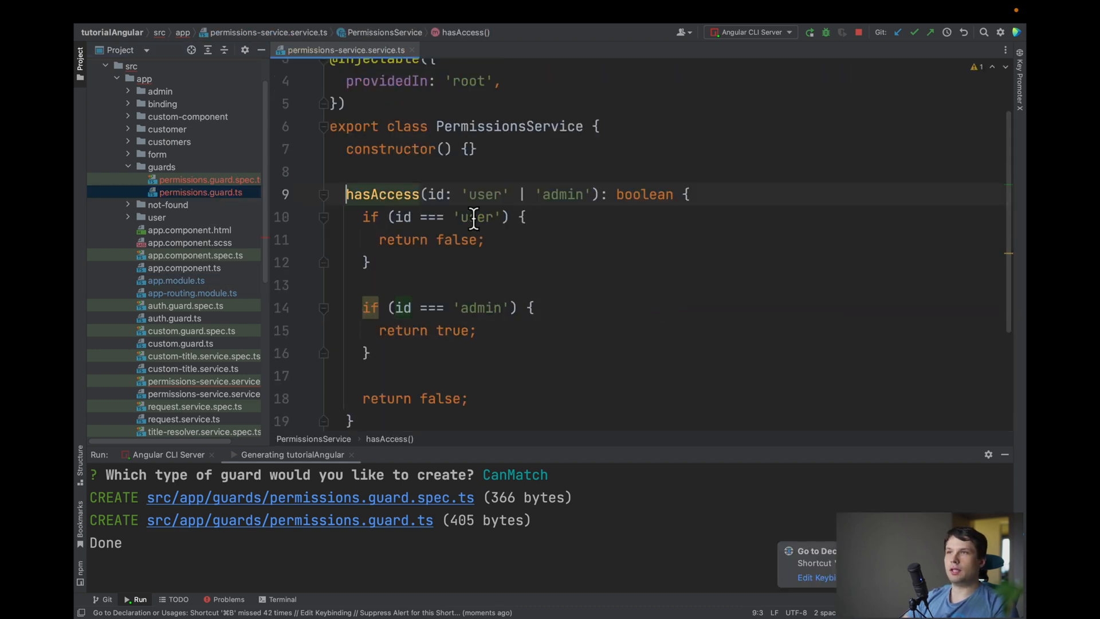
{"action": "double_click", "coordinate": [457, 240]}
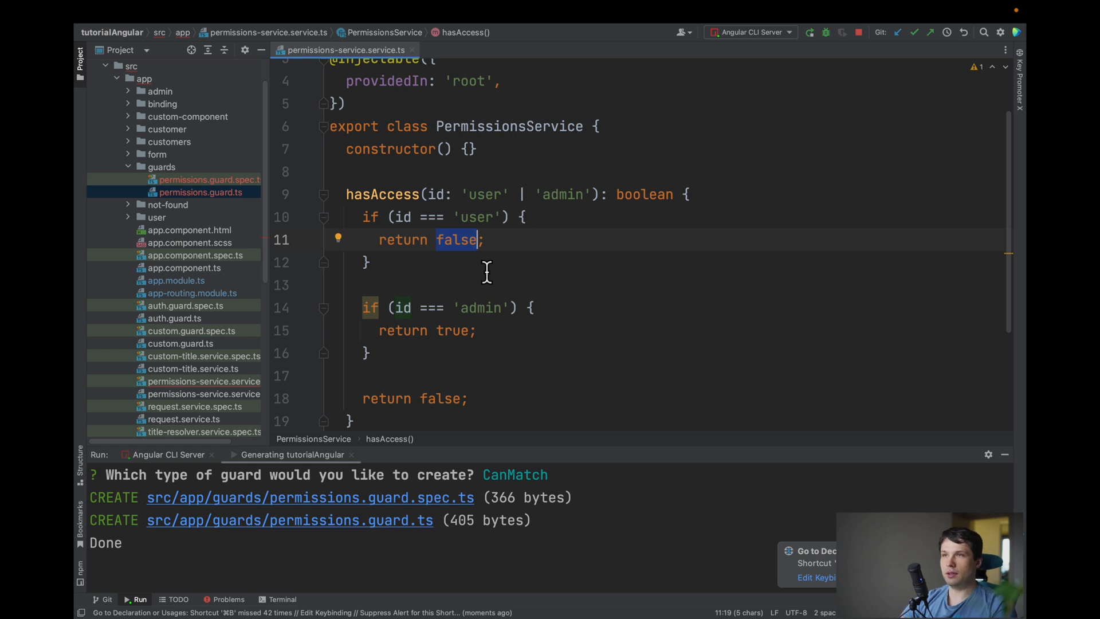
{"action": "type", "text": "tru"}
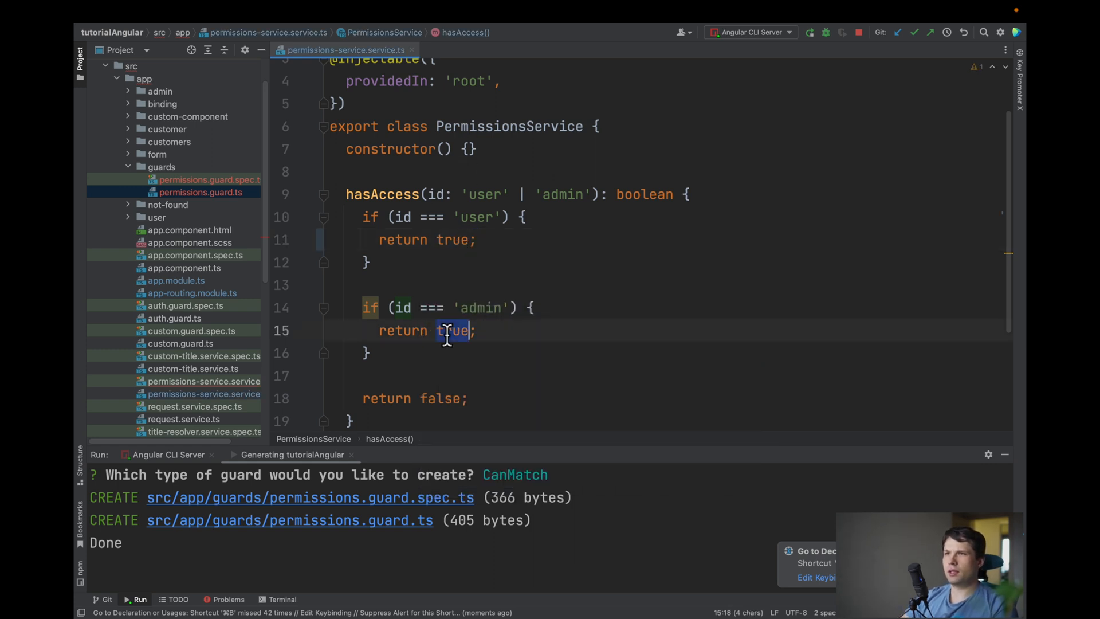
{"action": "type", "text": "false"}
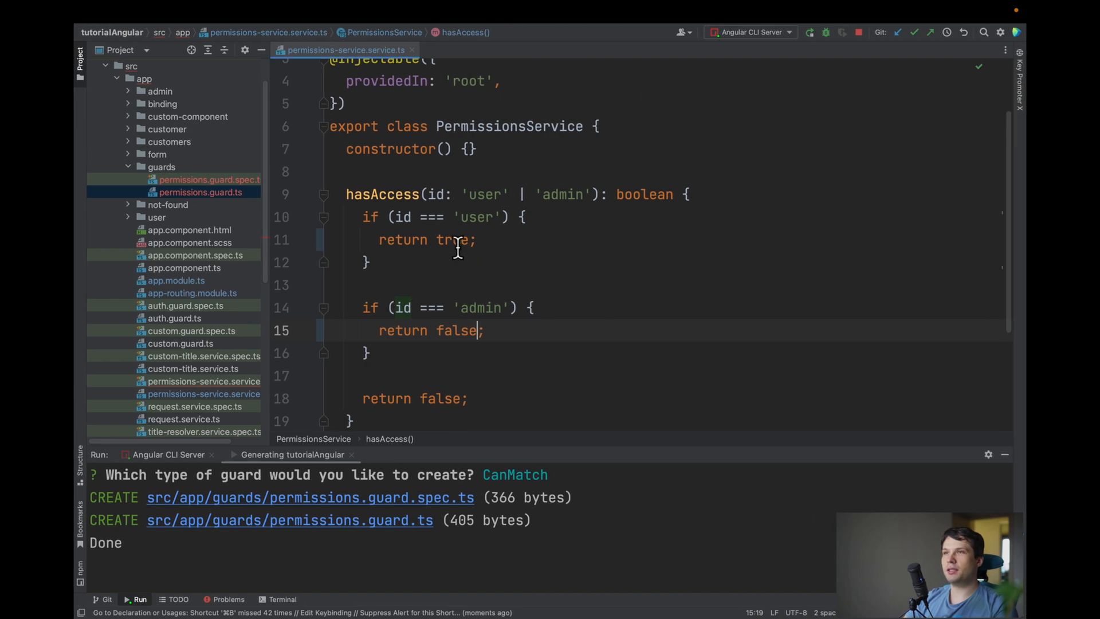
{"action": "type", "text": "fal"}
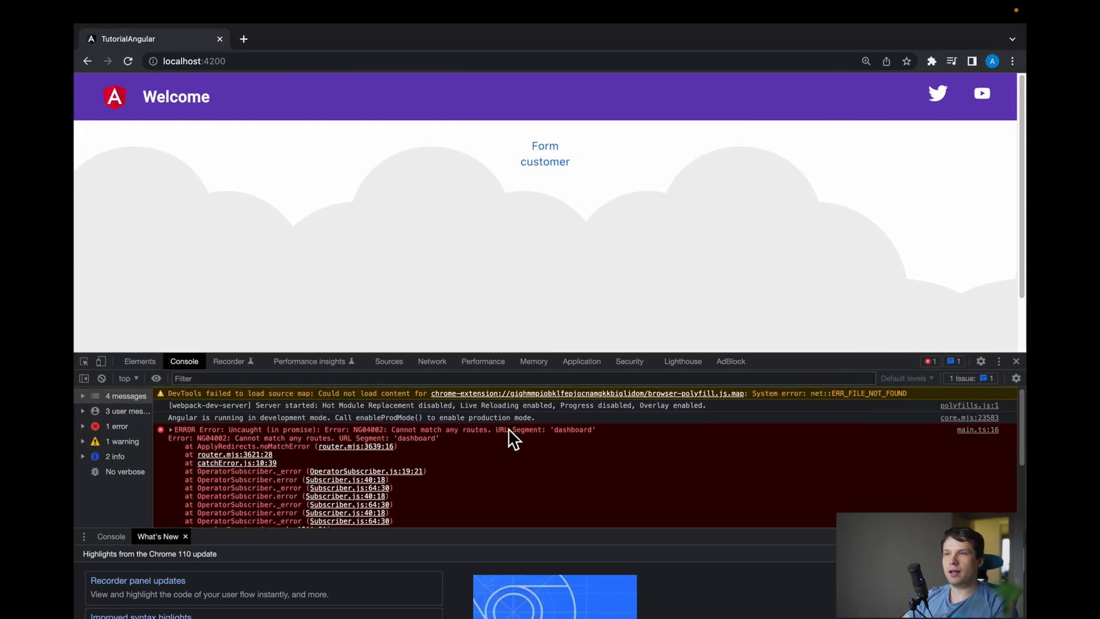
{"action": "mouse_move", "coordinate": [466, 448]}
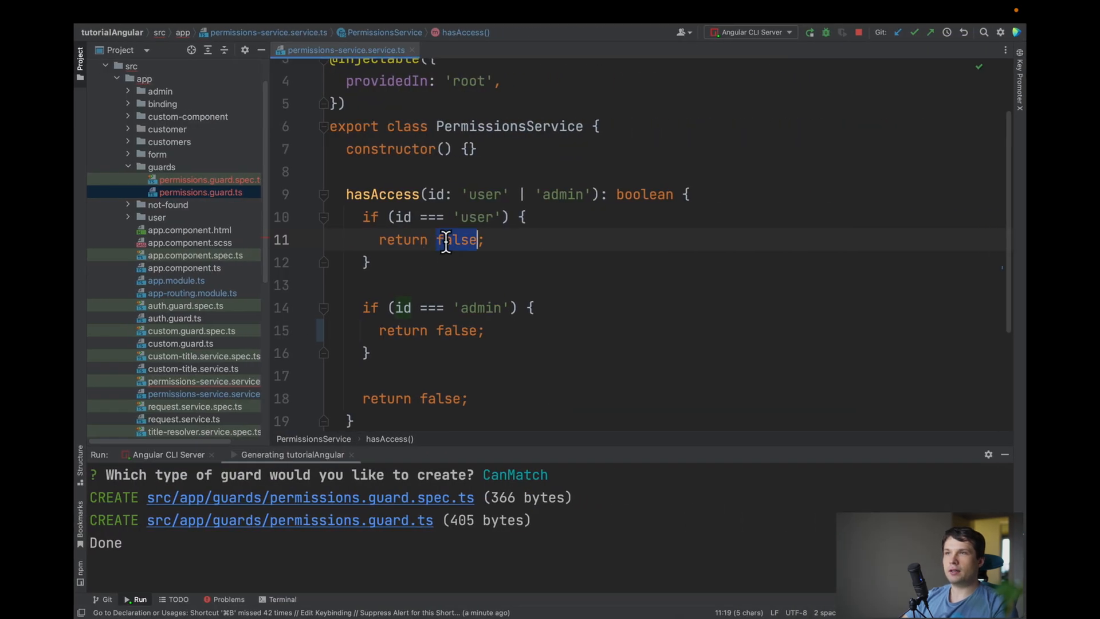
- Change 'return false' to 'return true' in both the user and admin blocks of hasAccess
{"action": "type", "text": "true"}
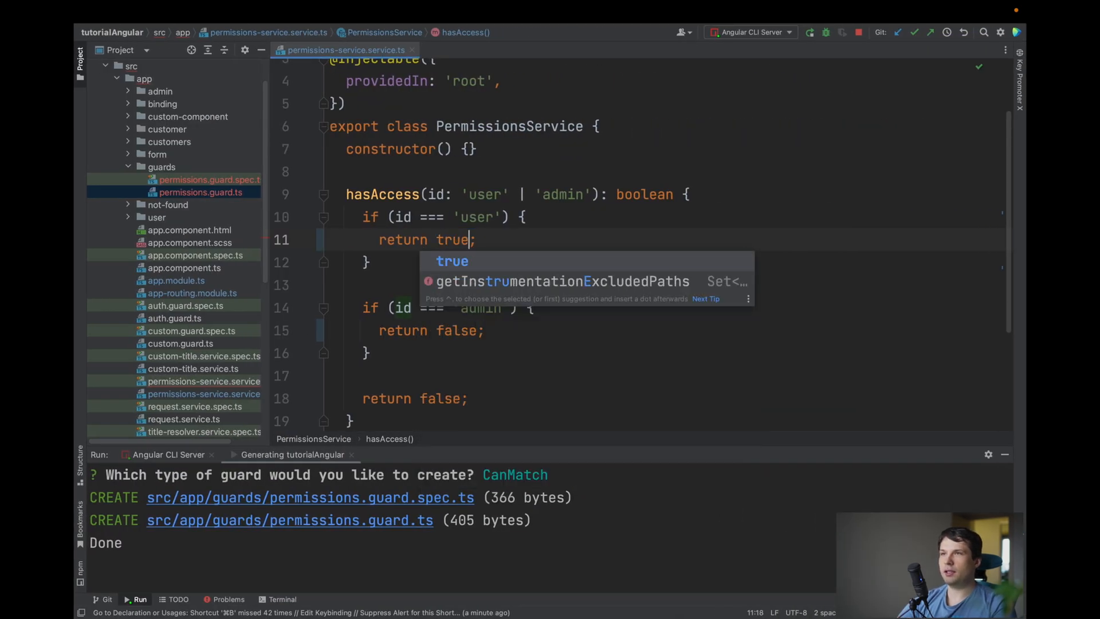
{"action": "type", "text": "tru"}
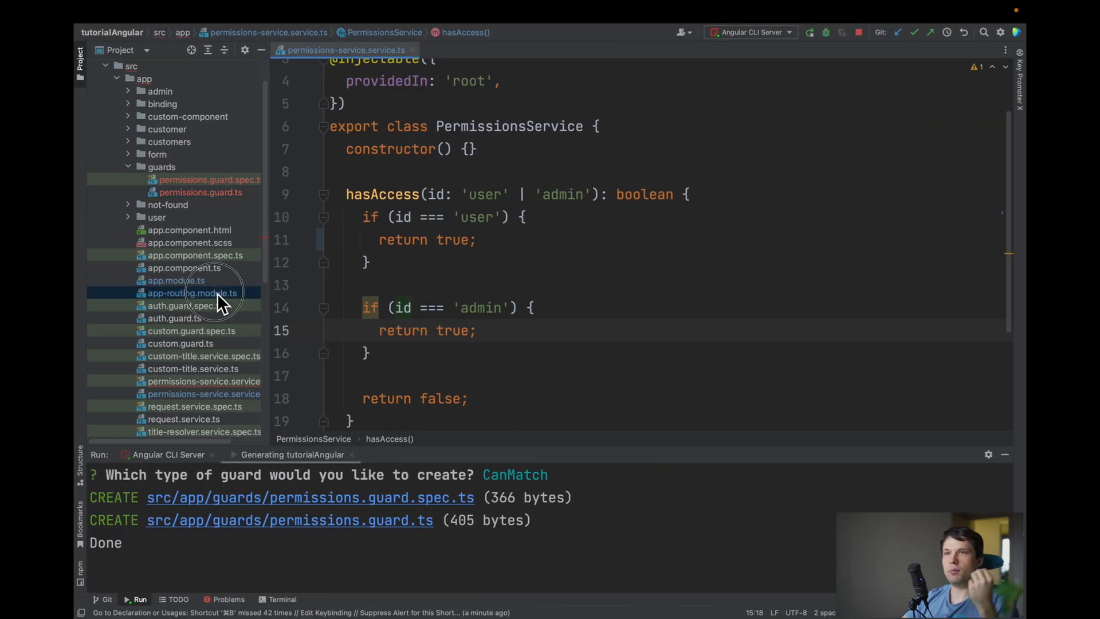
- Open app-routing.module.ts from the Project tool window to view the guarded dashboard routes
{"action": "left_click", "coordinate": [191, 293]}
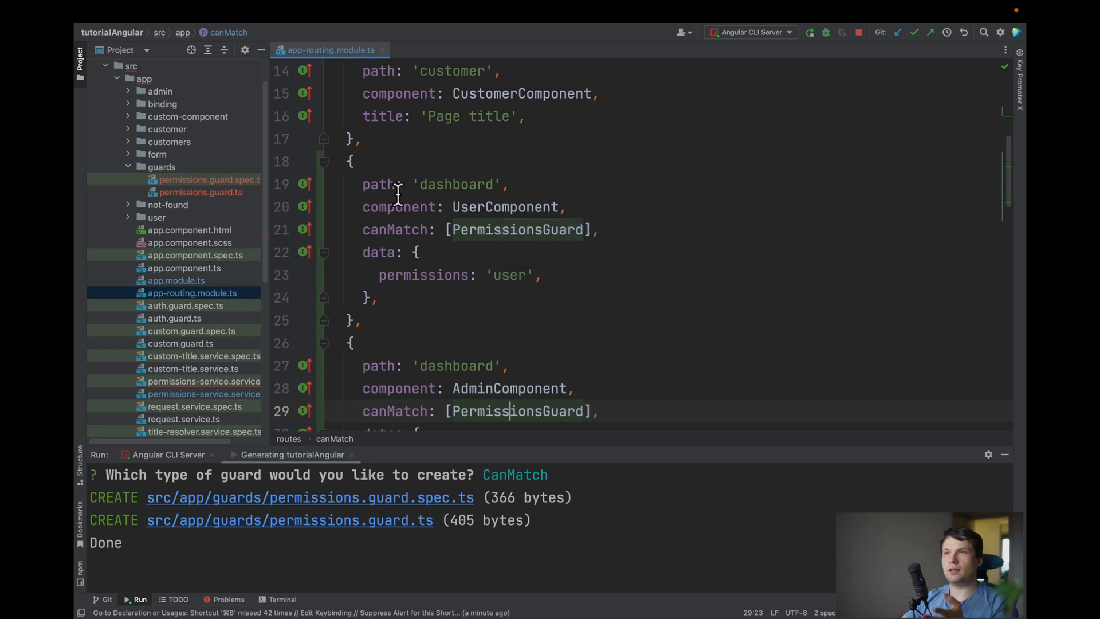
{"action": "mouse_move", "coordinate": [452, 188]}
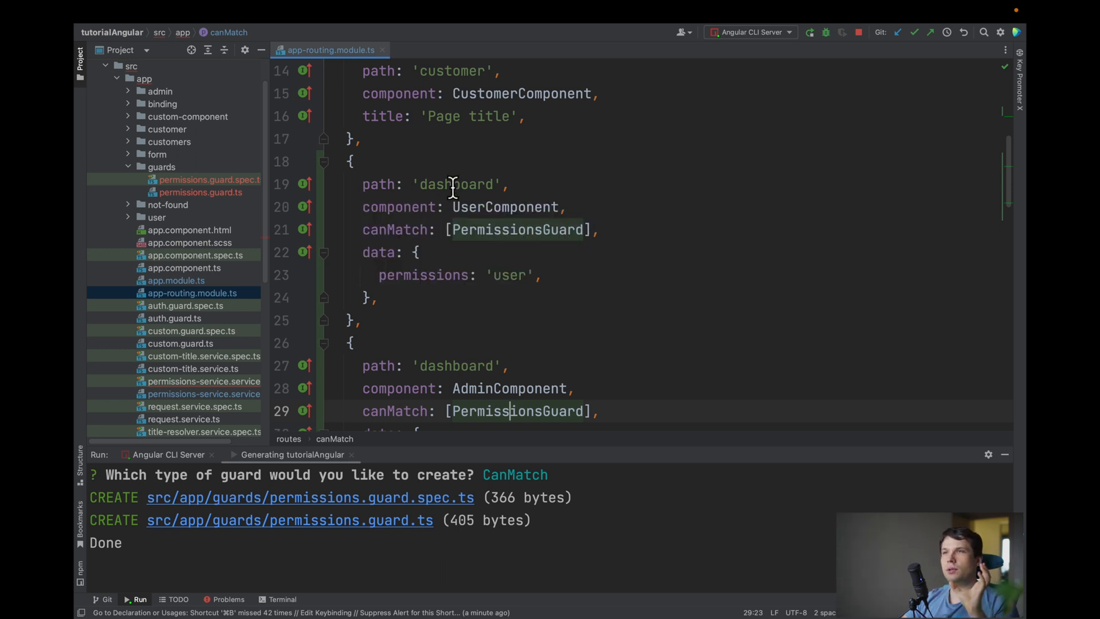
{"action": "mouse_move", "coordinate": [460, 206]}
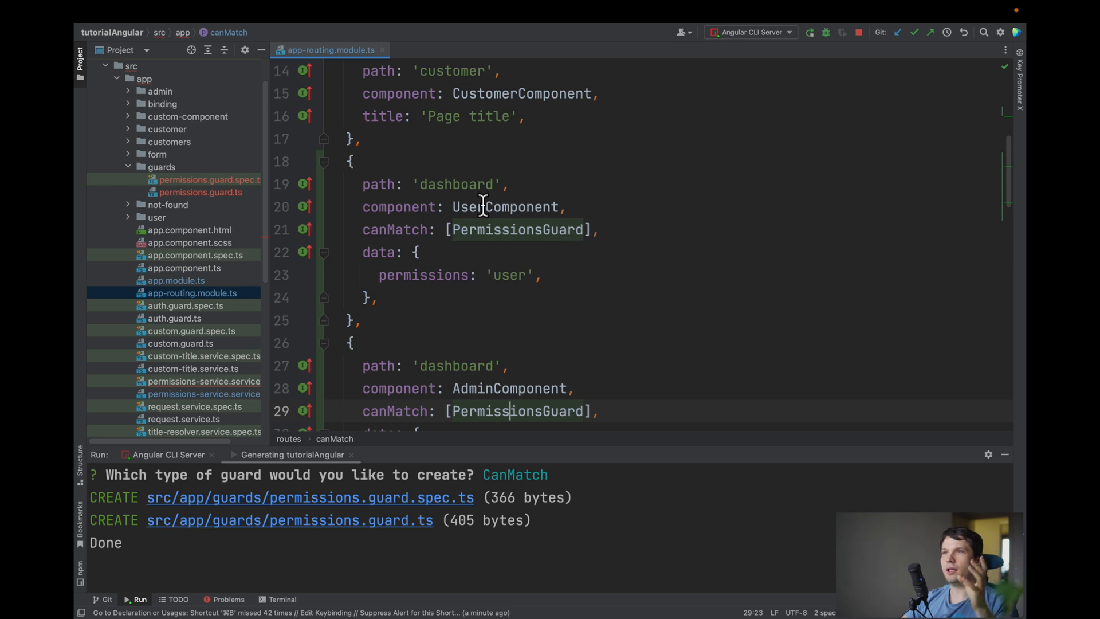
{"action": "mouse_move", "coordinate": [503, 206]}
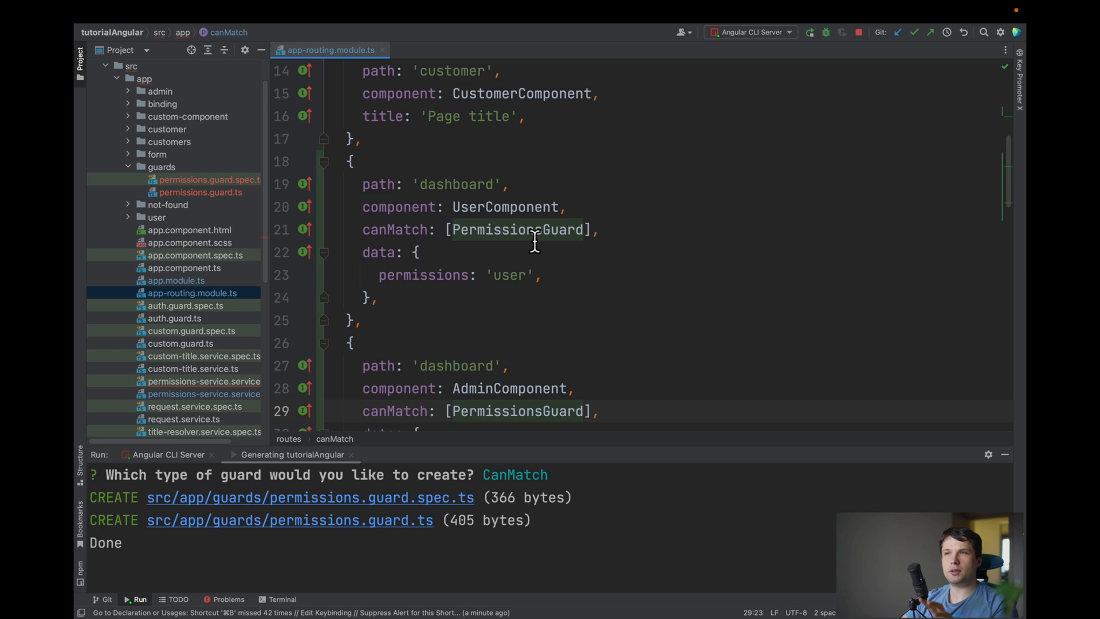
{"action": "mouse_move", "coordinate": [518, 229]}
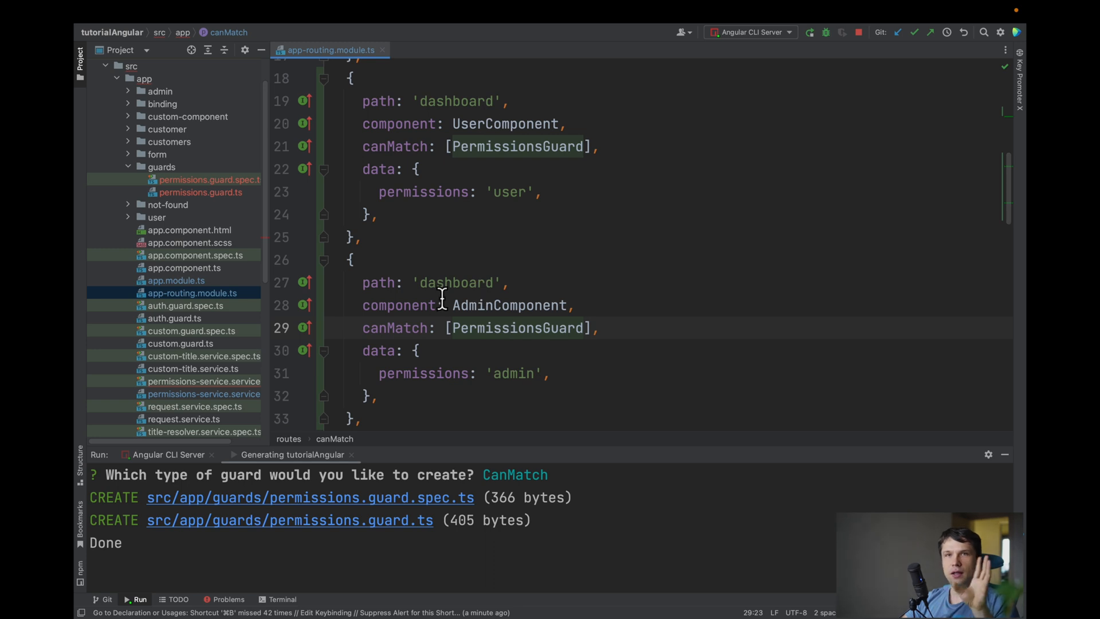
{"action": "mouse_move", "coordinate": [553, 276]}
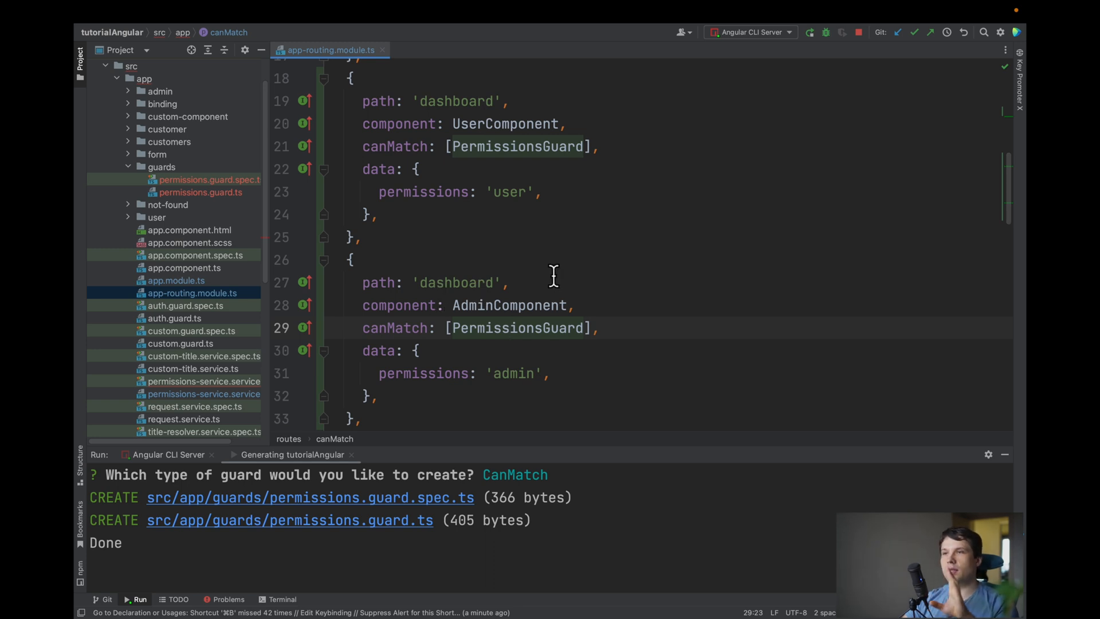